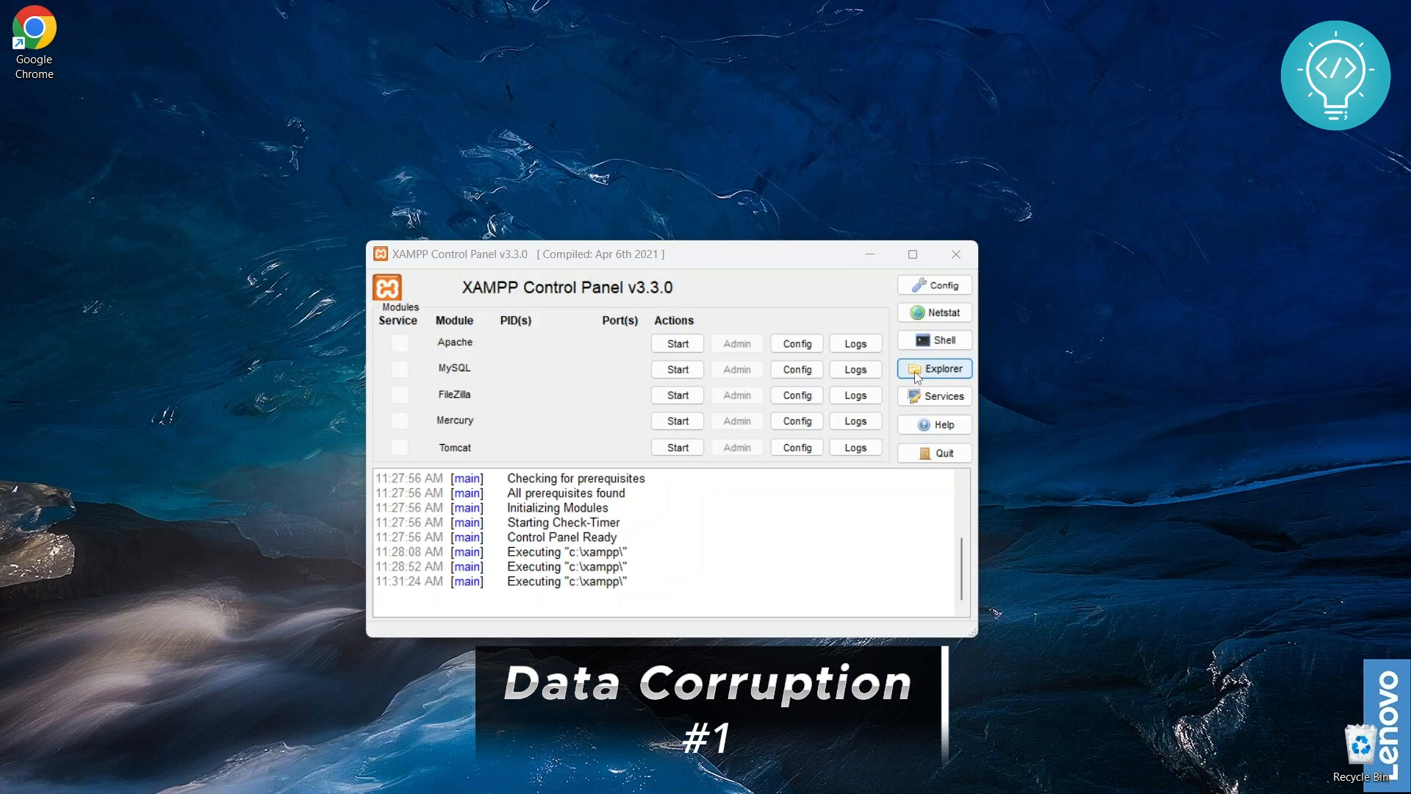
Step: Browse the XAMPP installation folder into mysql and select the data folder
left_click(934, 369)
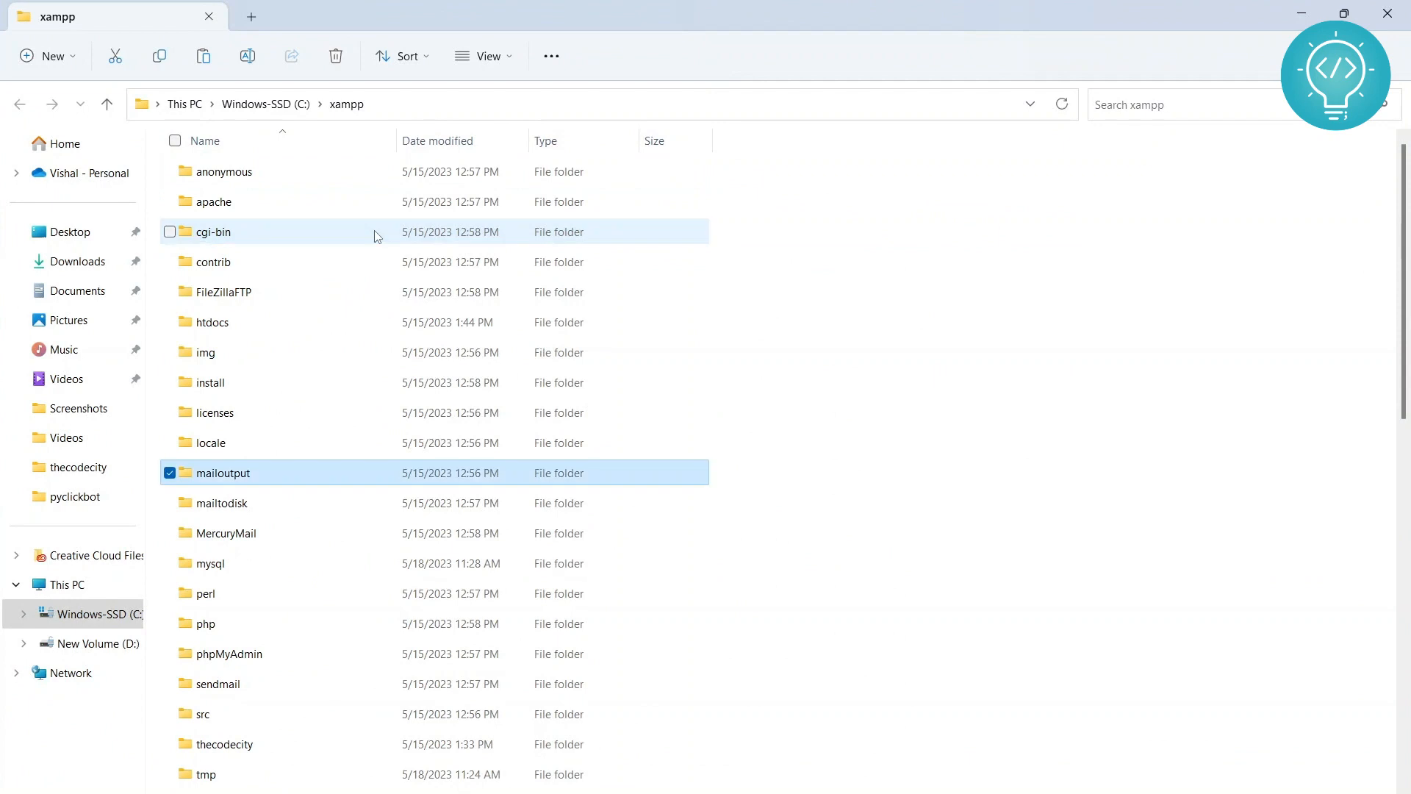
mouse_move(209, 564)
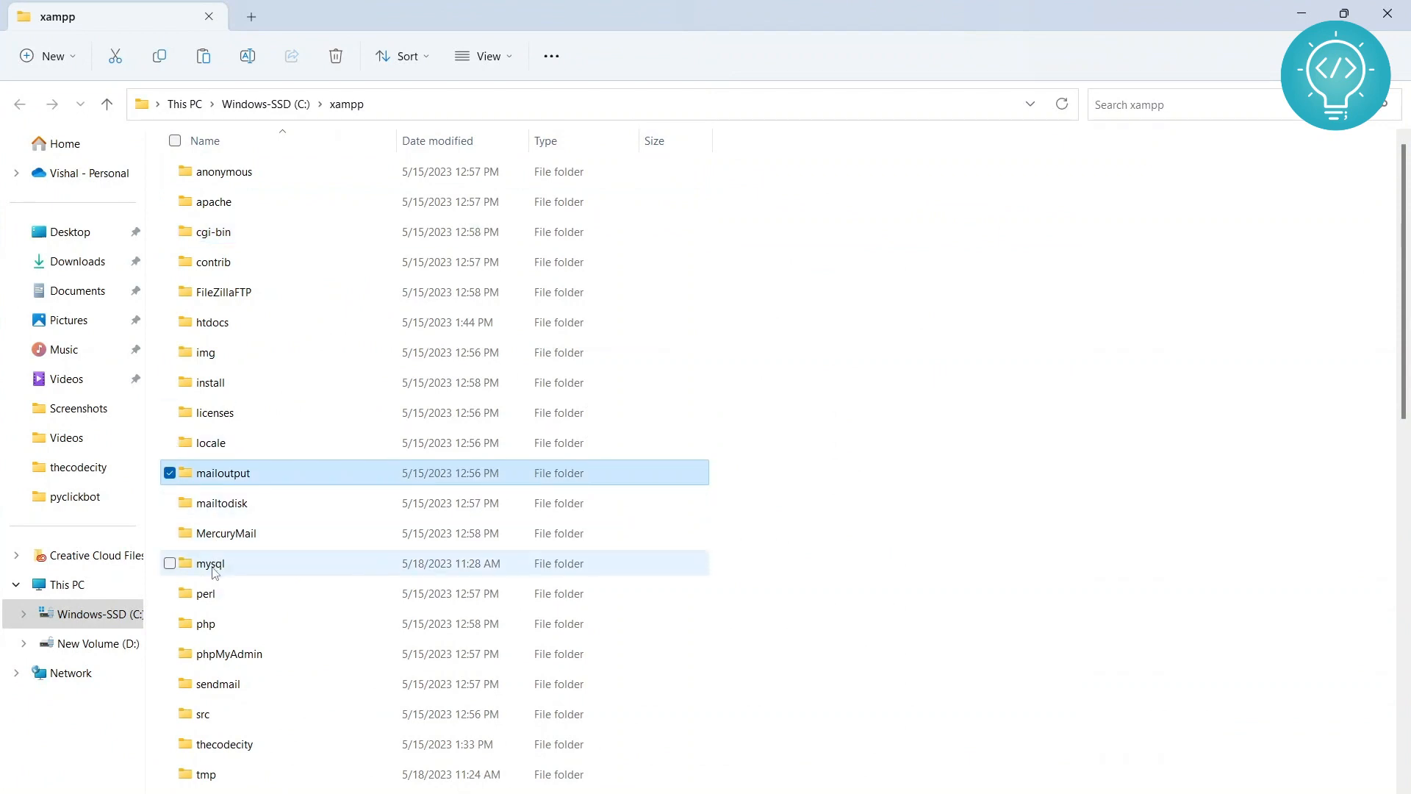
double_click(209, 563)
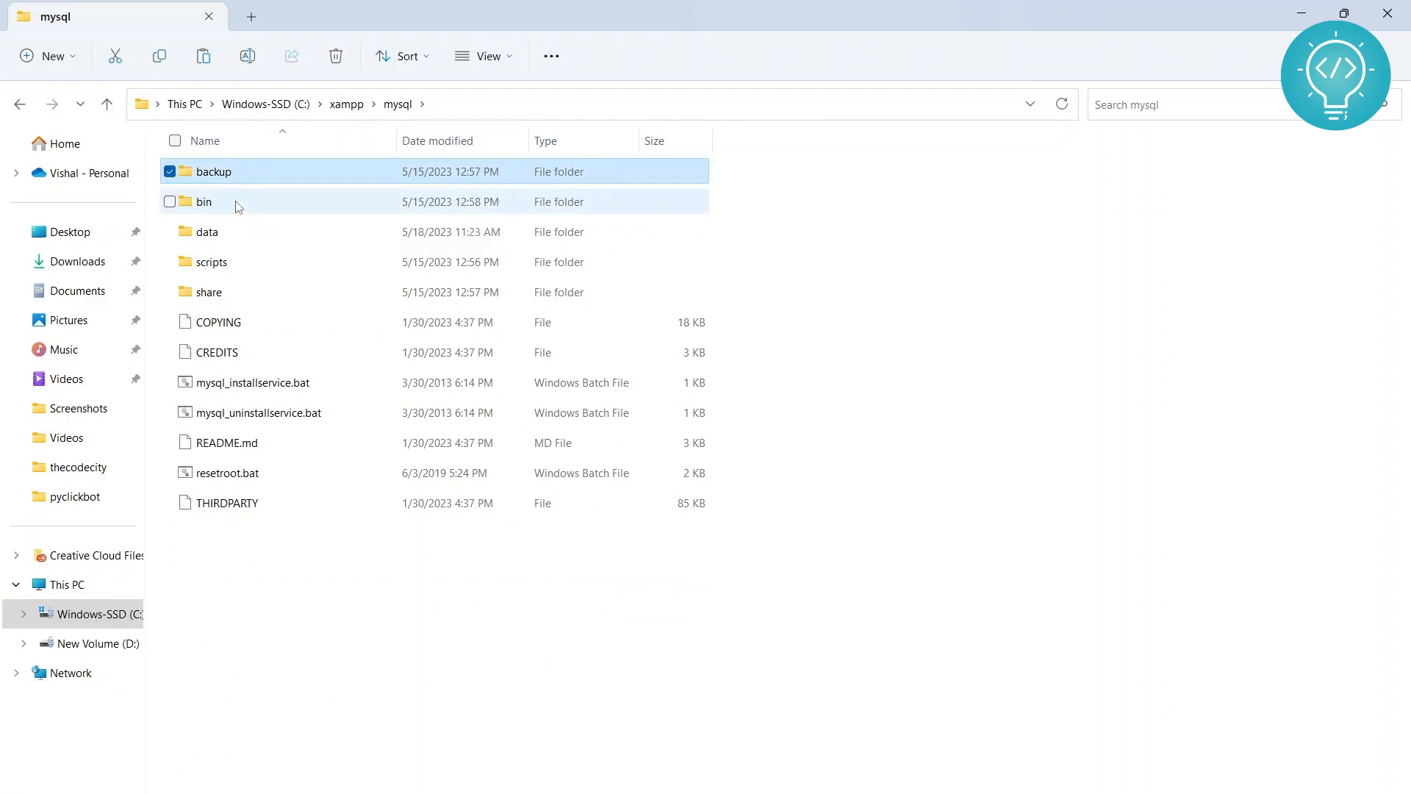
left_click(207, 232)
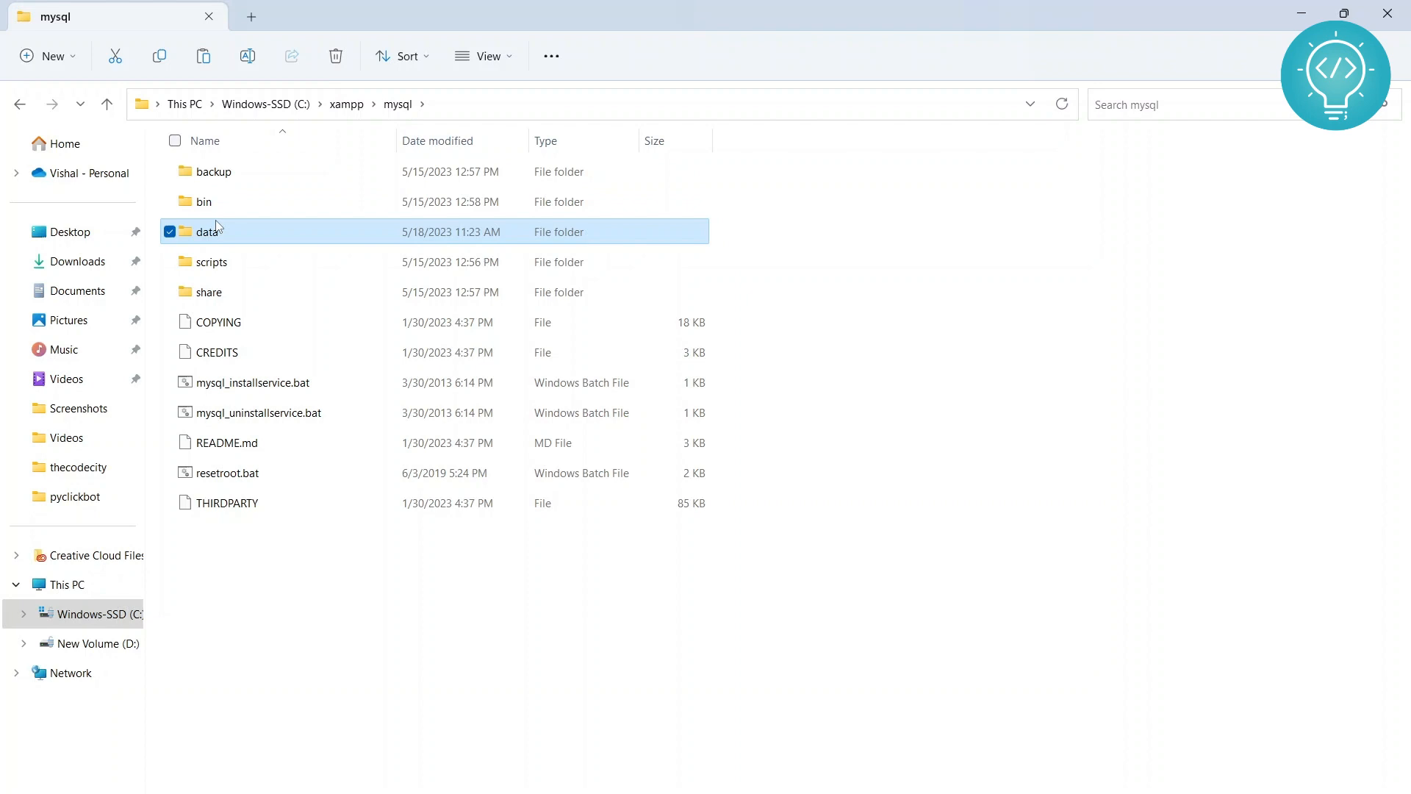
mouse_move(261, 292)
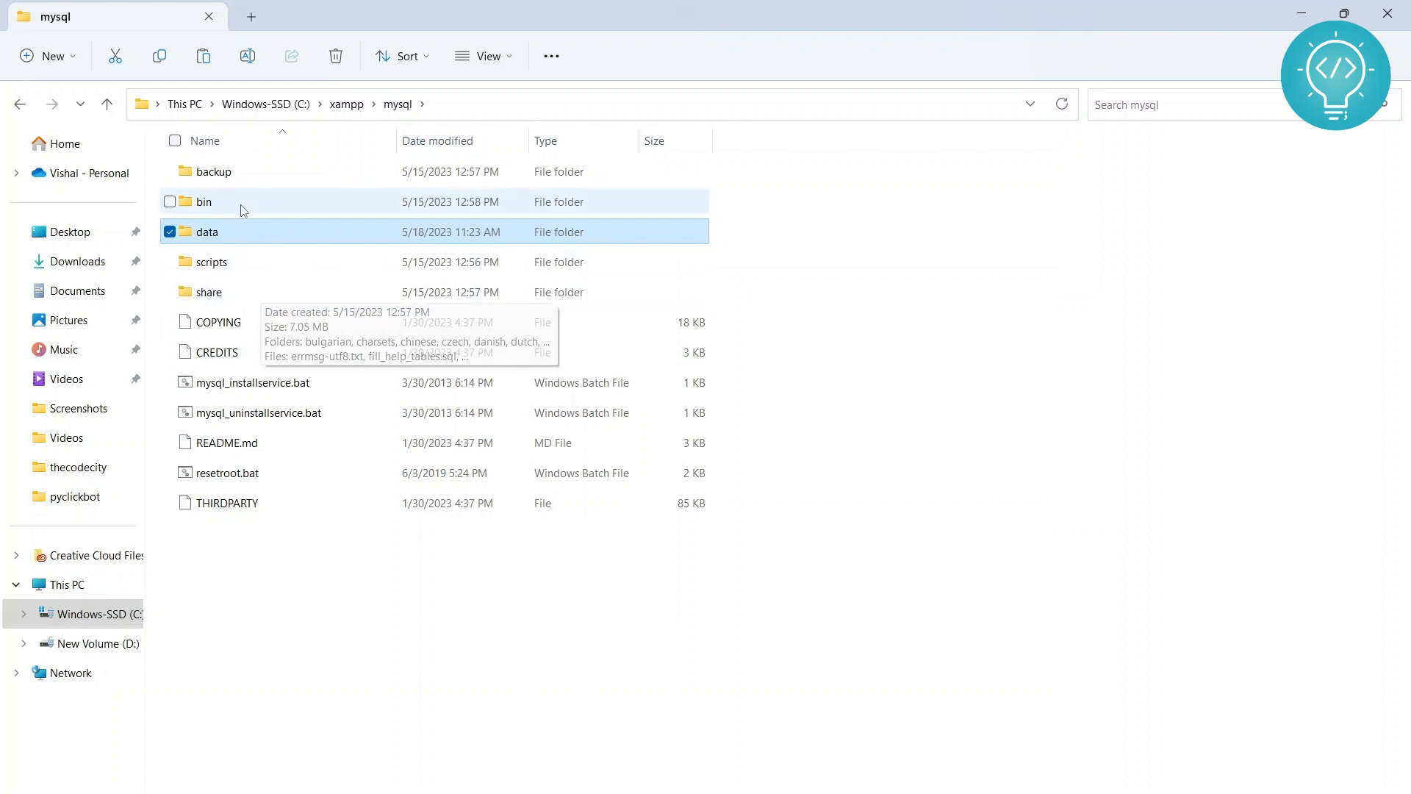
Step: Rename the copied data folder to 'data - old'
double_click(214, 172)
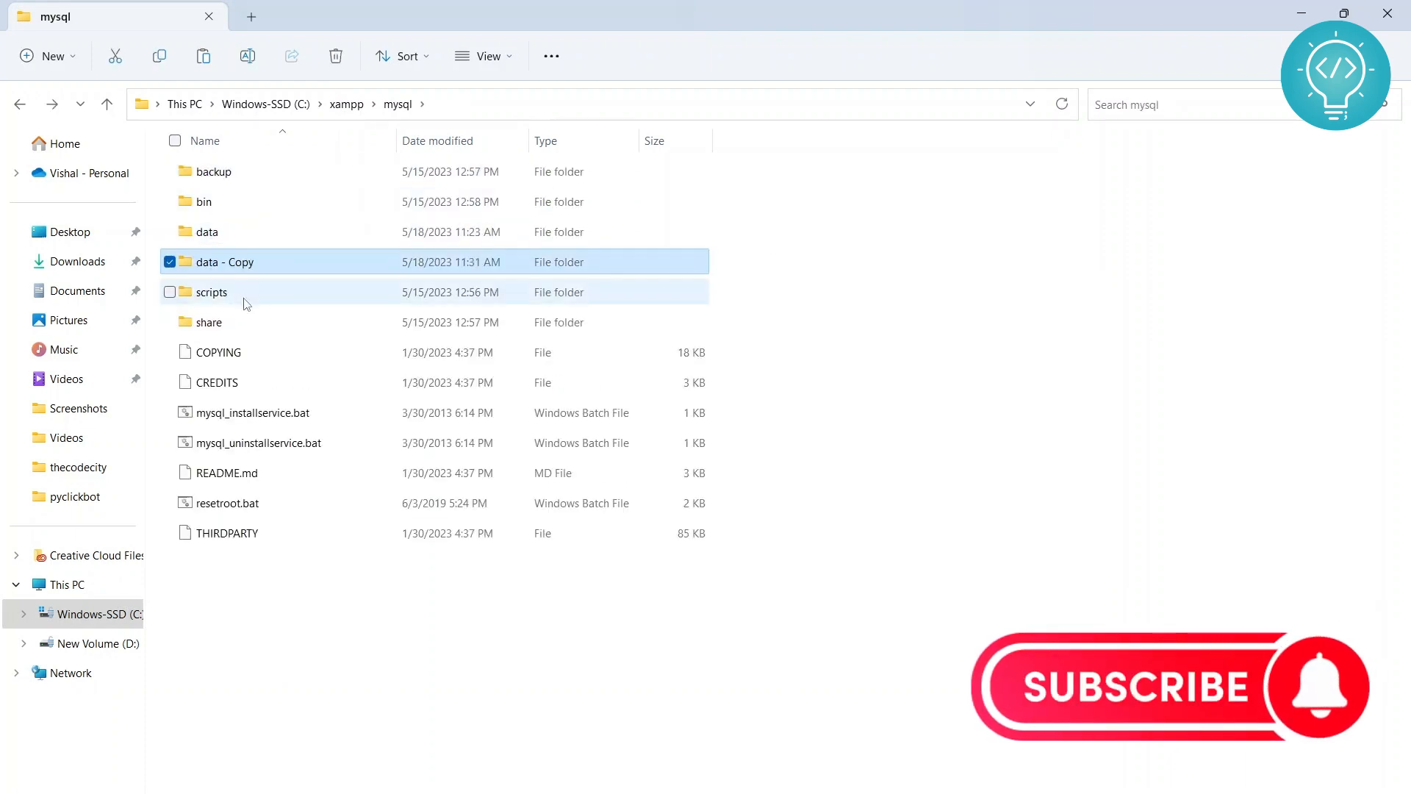
key("F2")
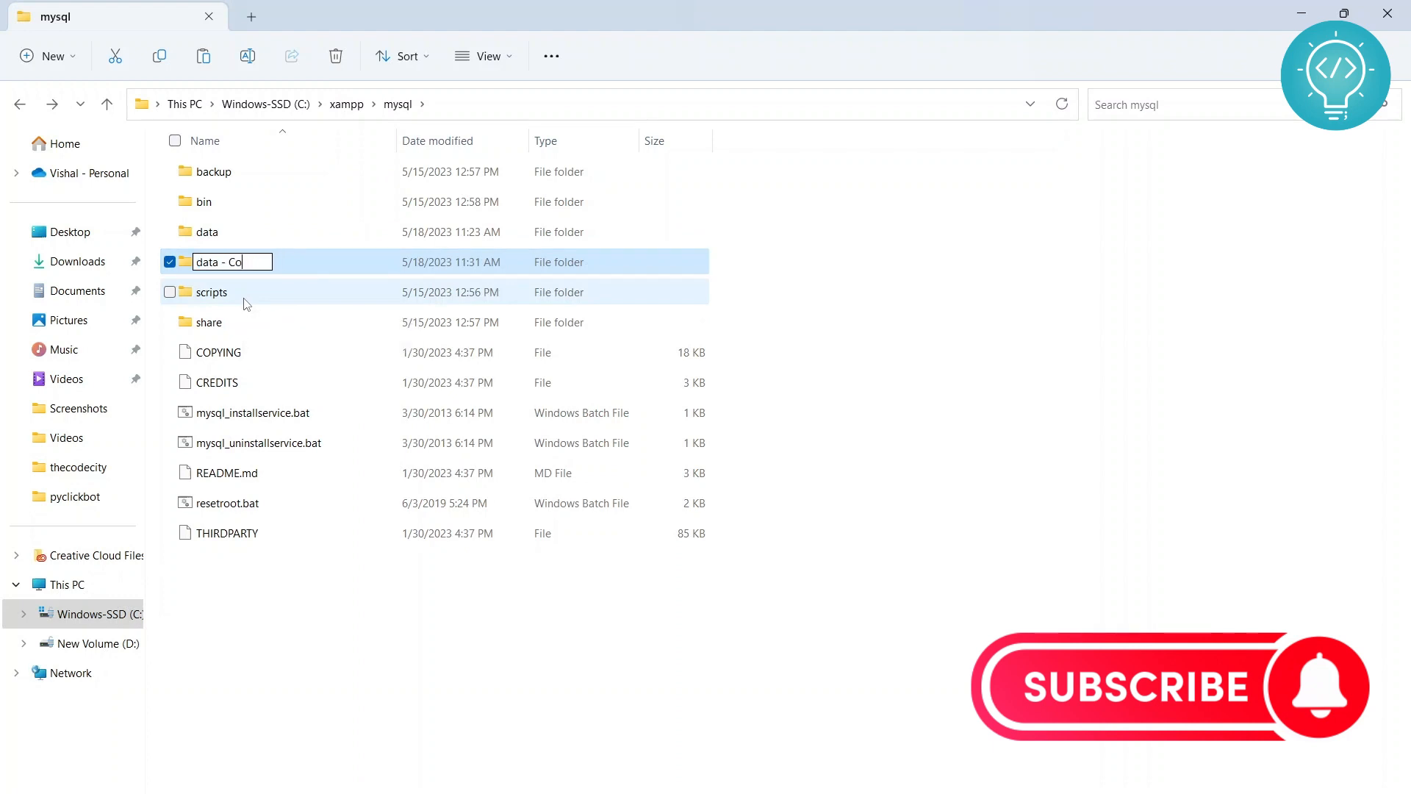
type("ok")
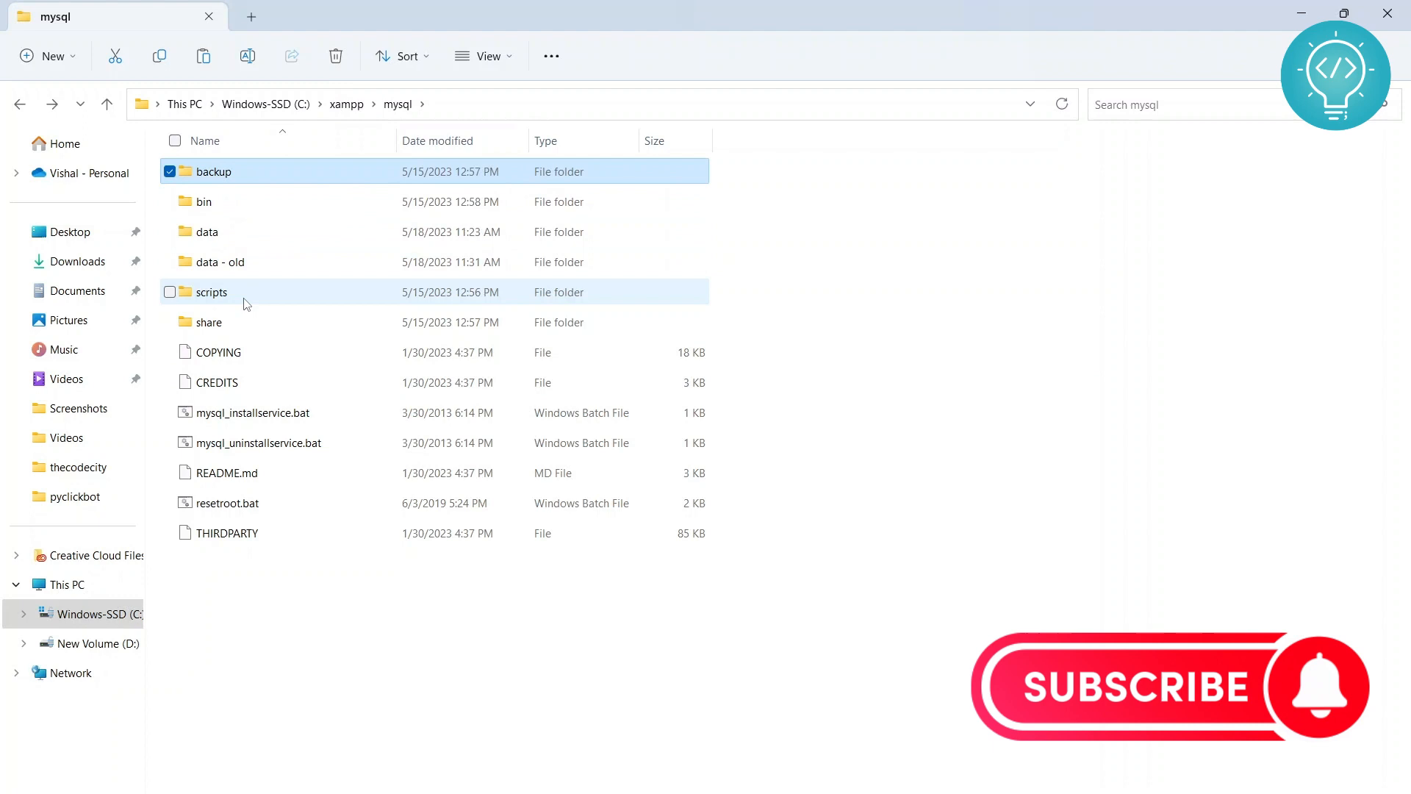
Step: Paste the backup folder's contents into data, replacing existing files
double_click(214, 172)
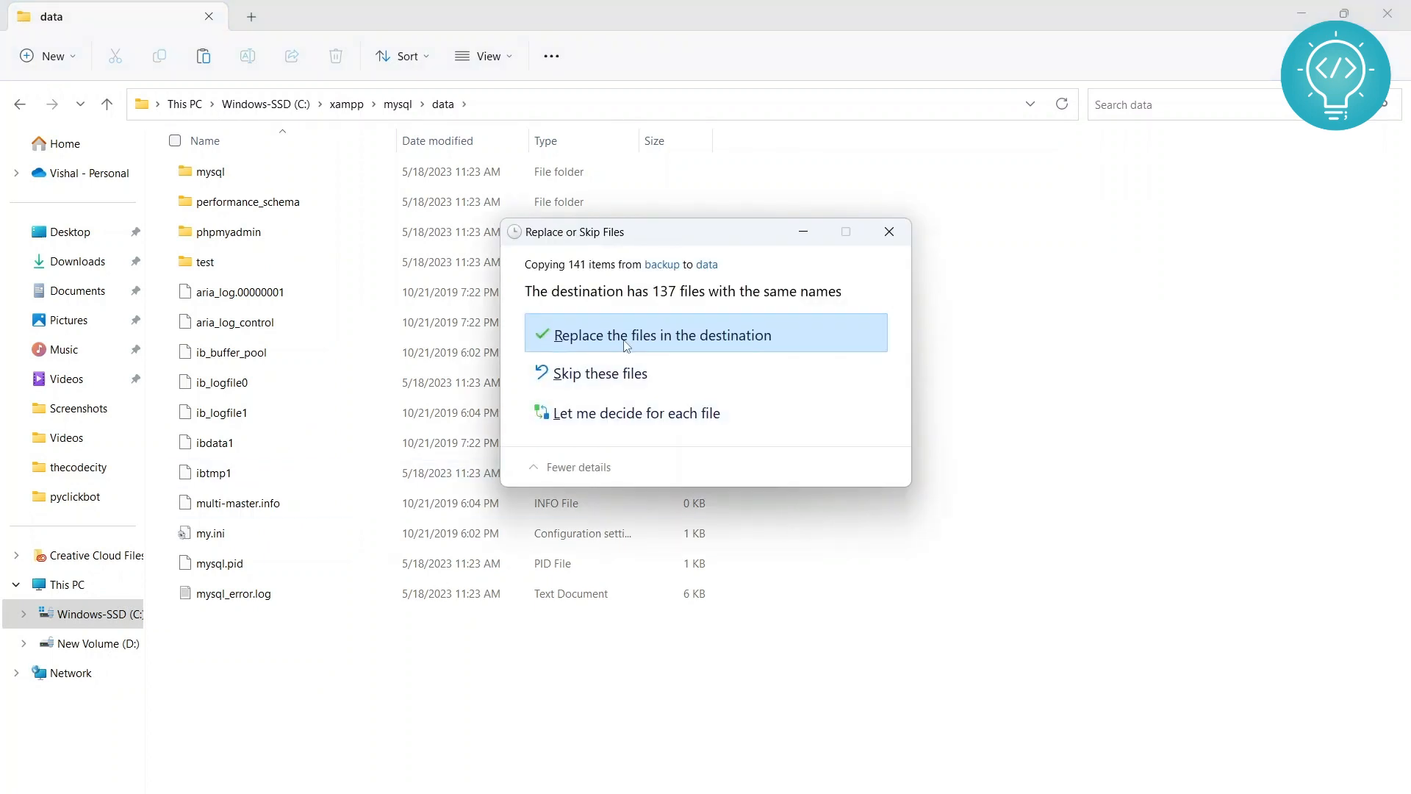
left_click(662, 335)
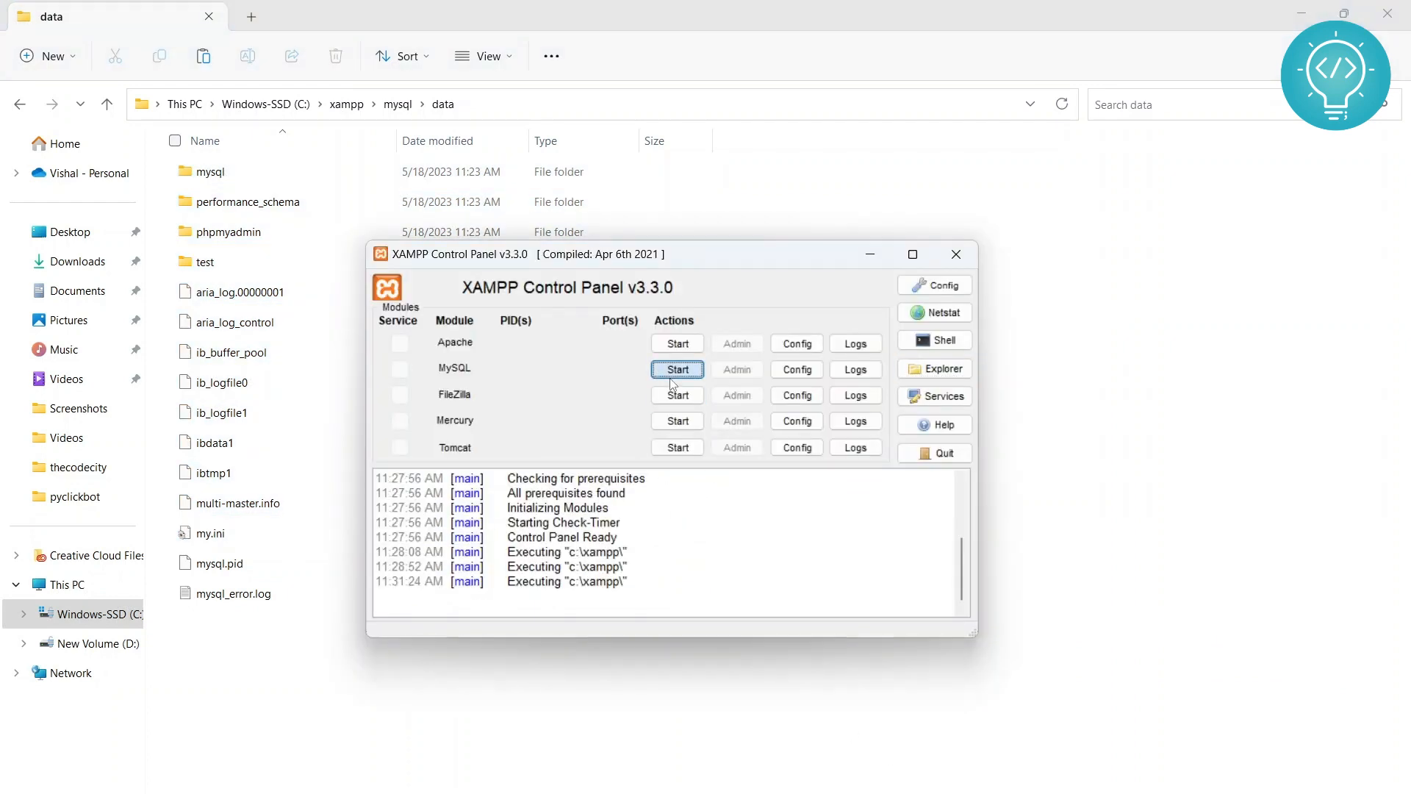
Step: Start the MySQL server on port 3306
left_click(676, 369)
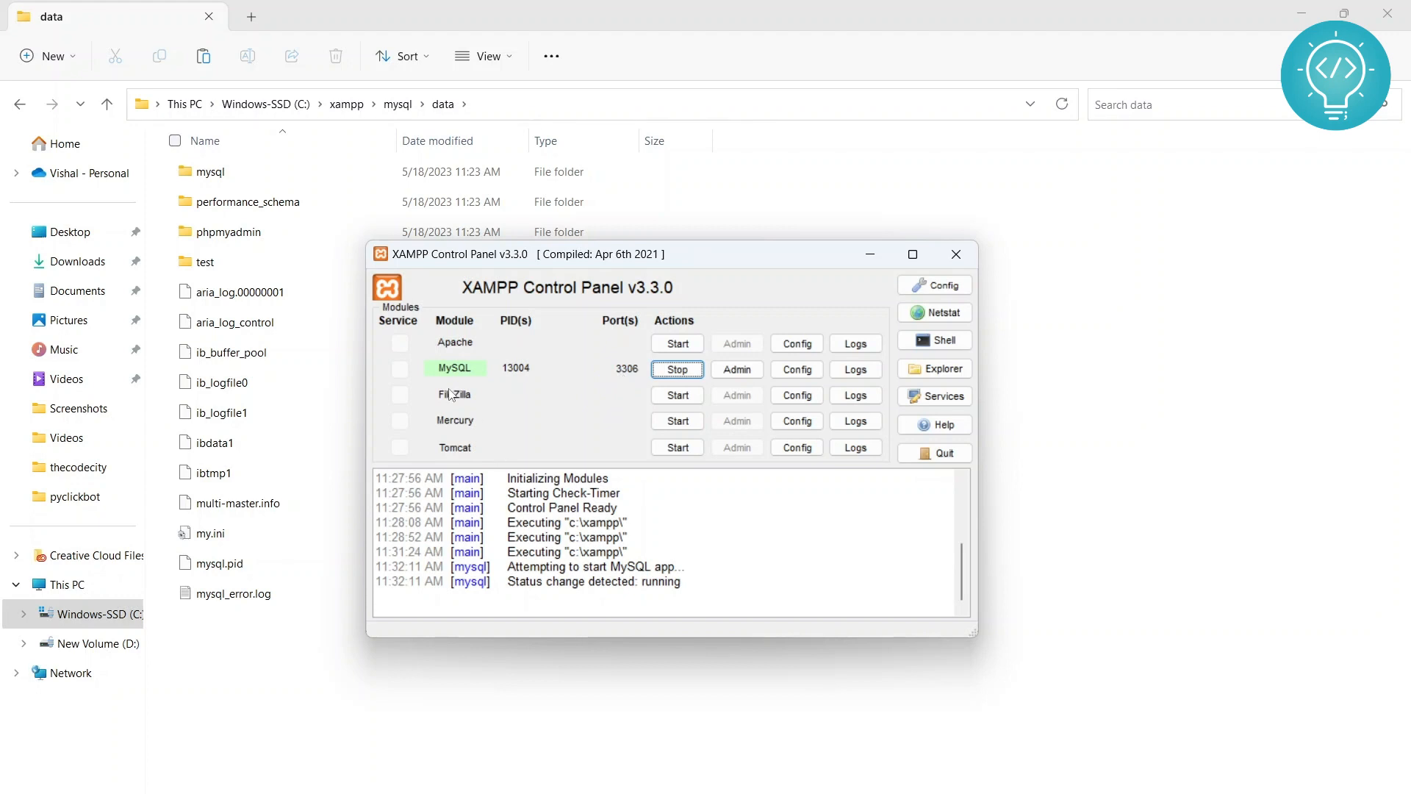
mouse_move(542, 428)
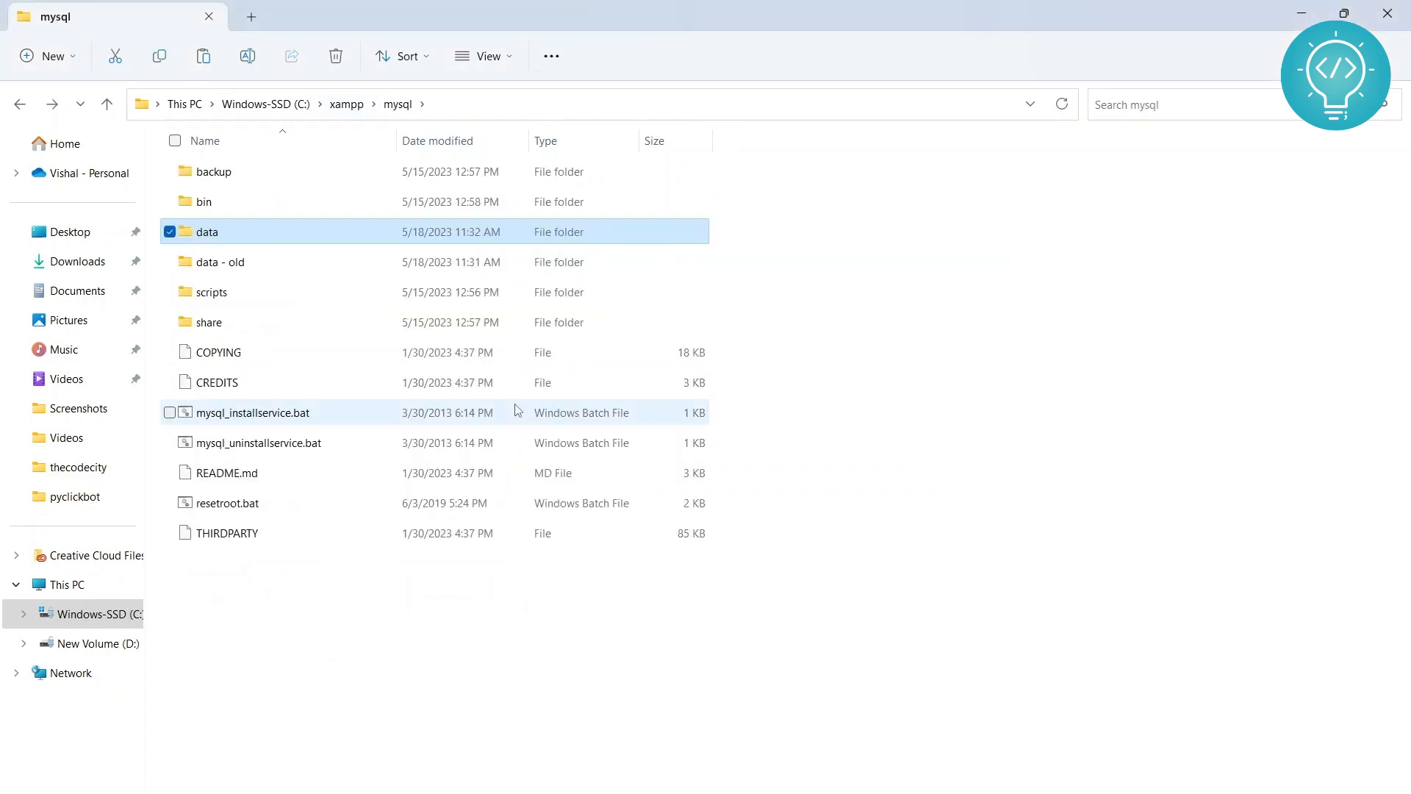
Step: Paste the nine loose backup files into data, overwriting matching files
double_click(213, 171)
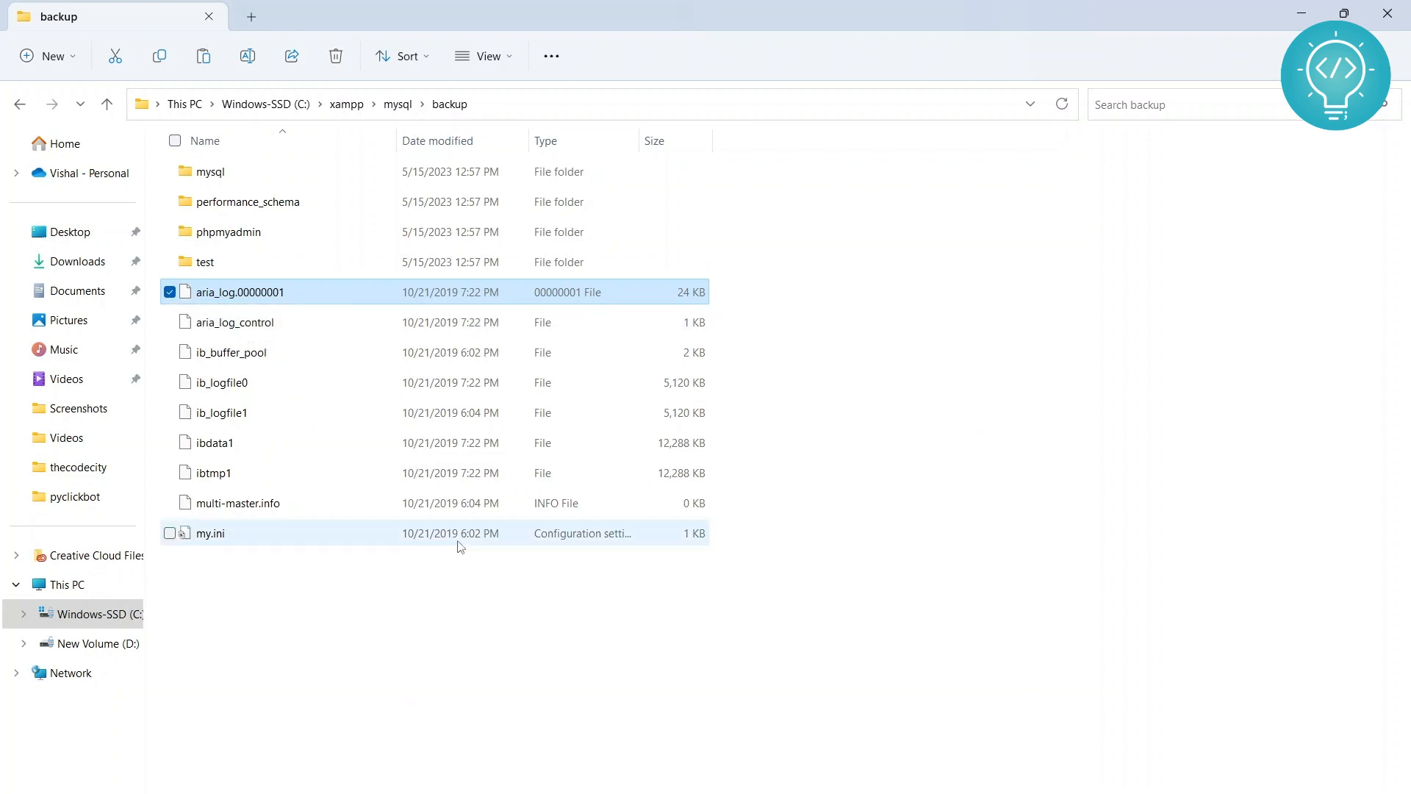
left_click(221, 382)
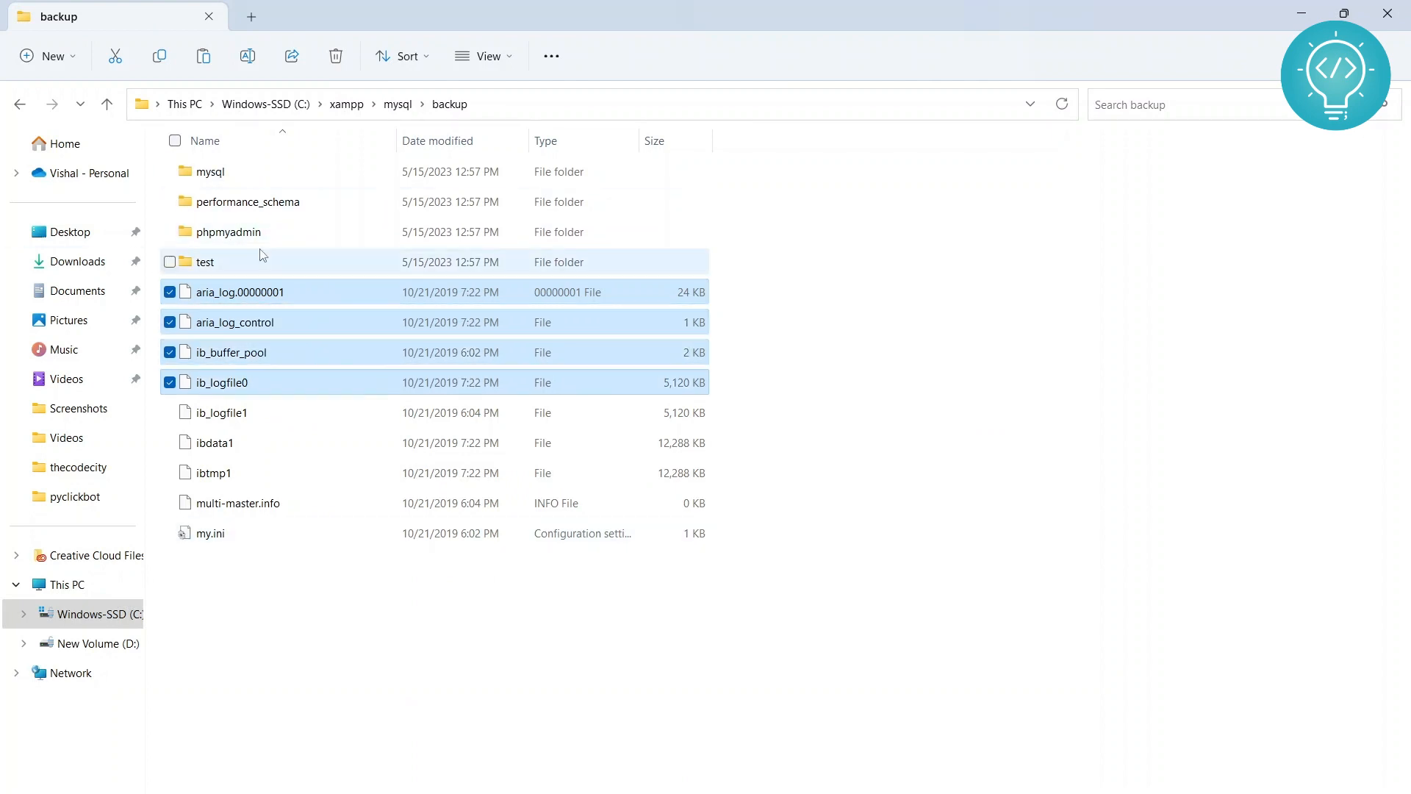
mouse_move(249, 172)
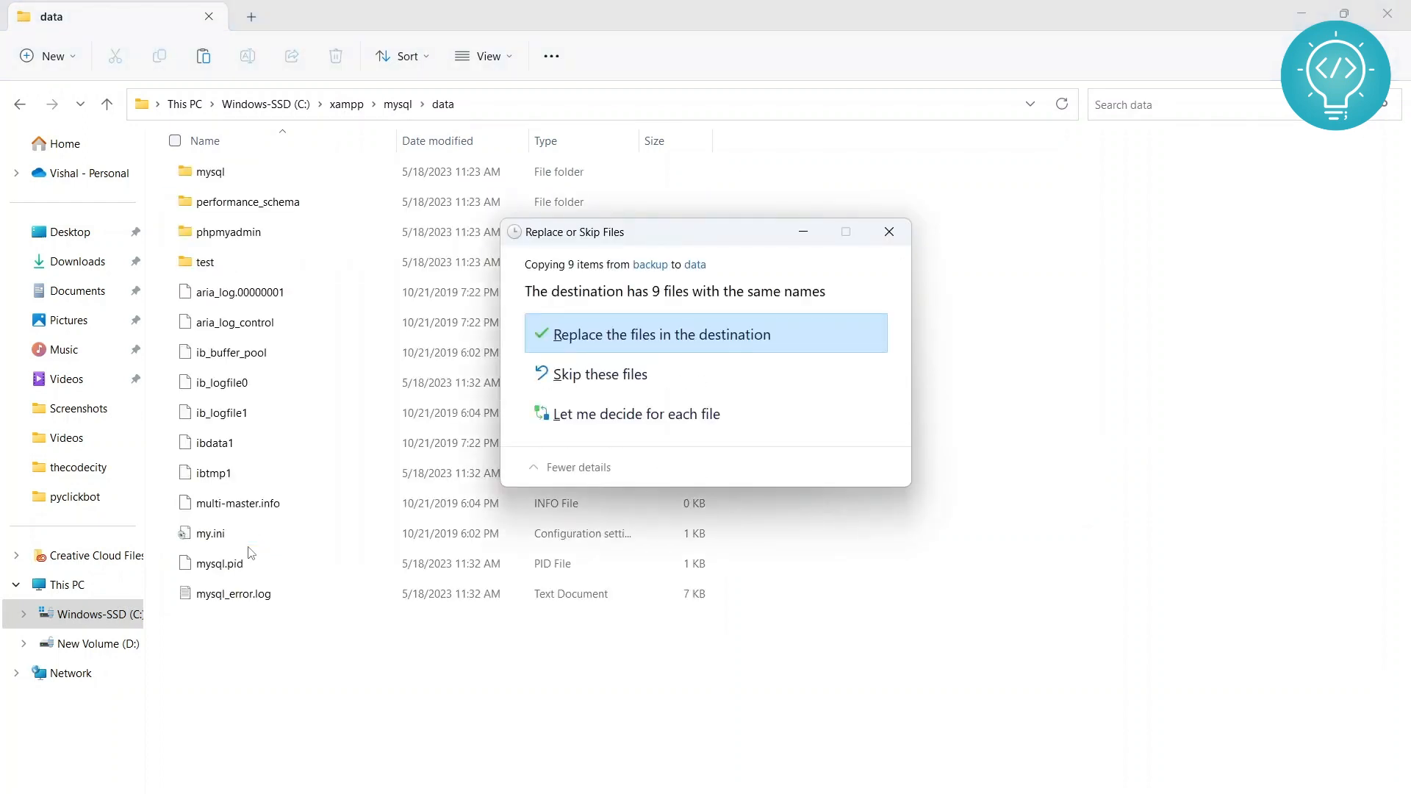
left_click(660, 334)
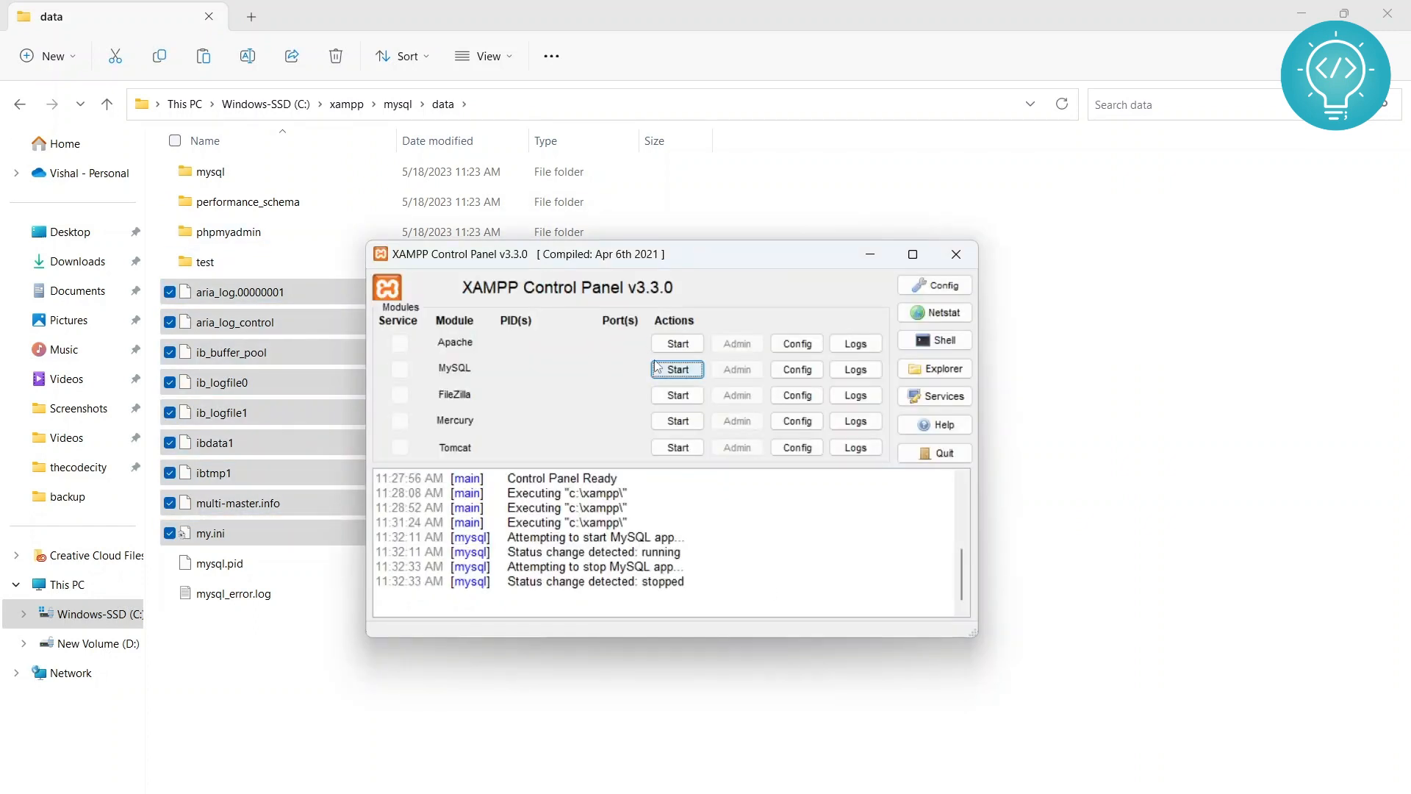
left_click(676, 369)
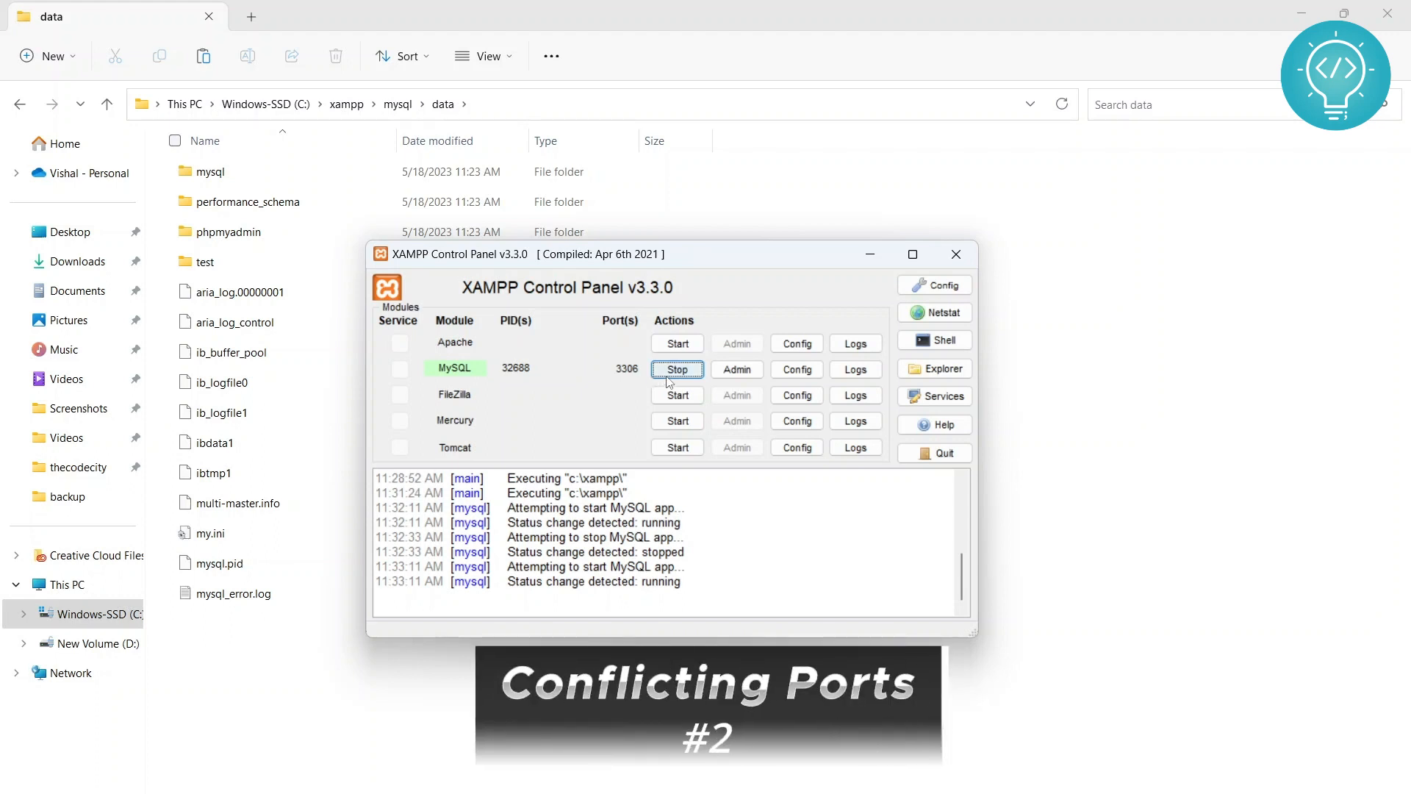
left_click(677, 369)
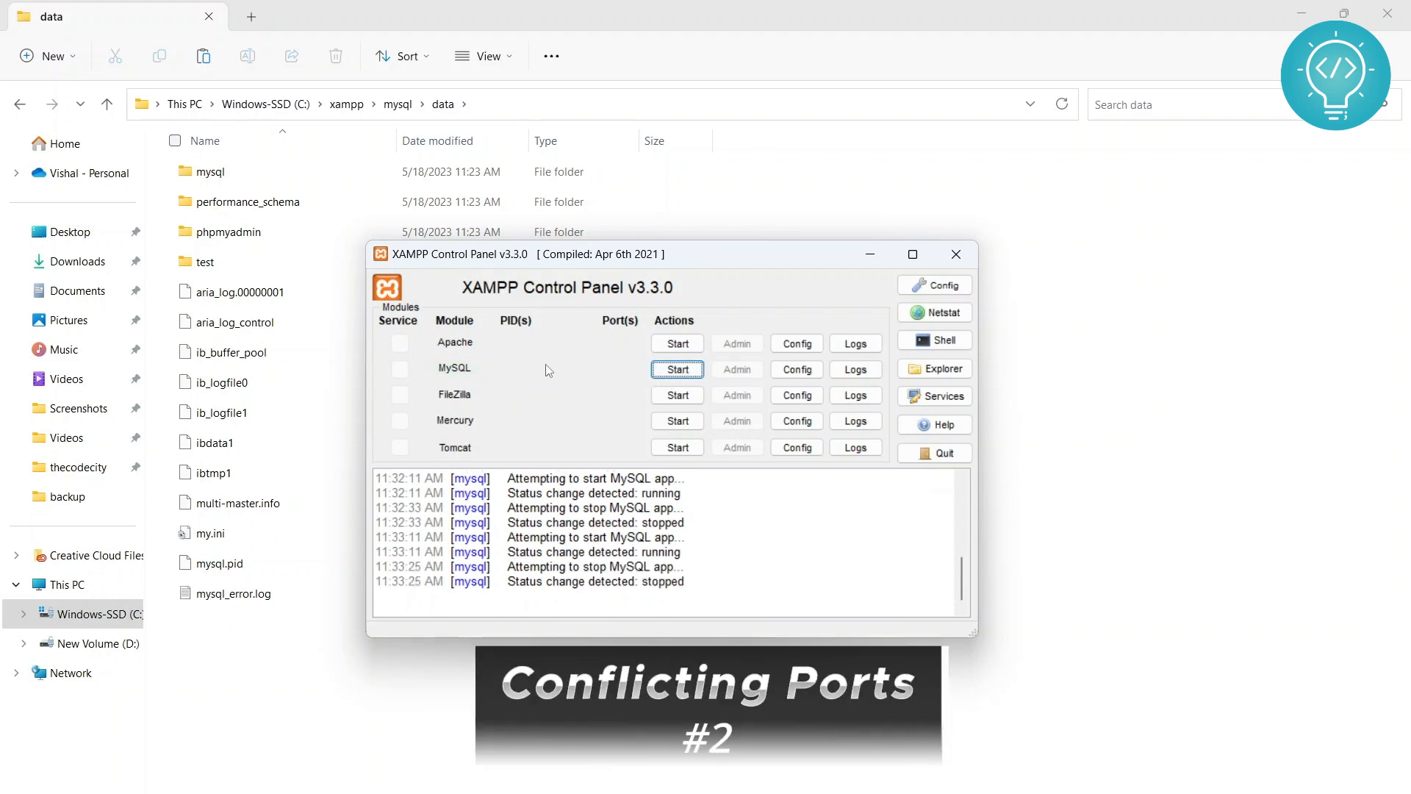
mouse_move(600, 368)
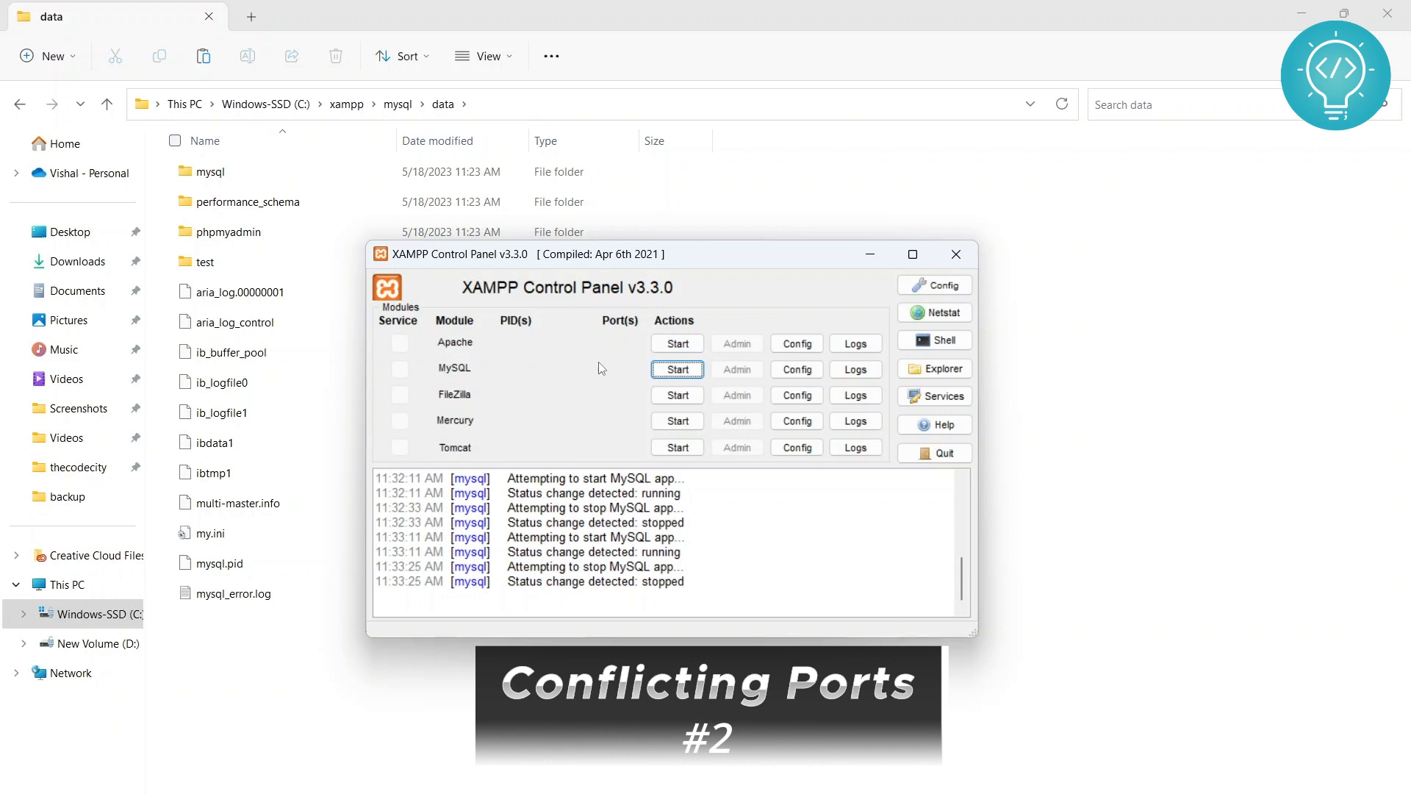
mouse_move(634, 385)
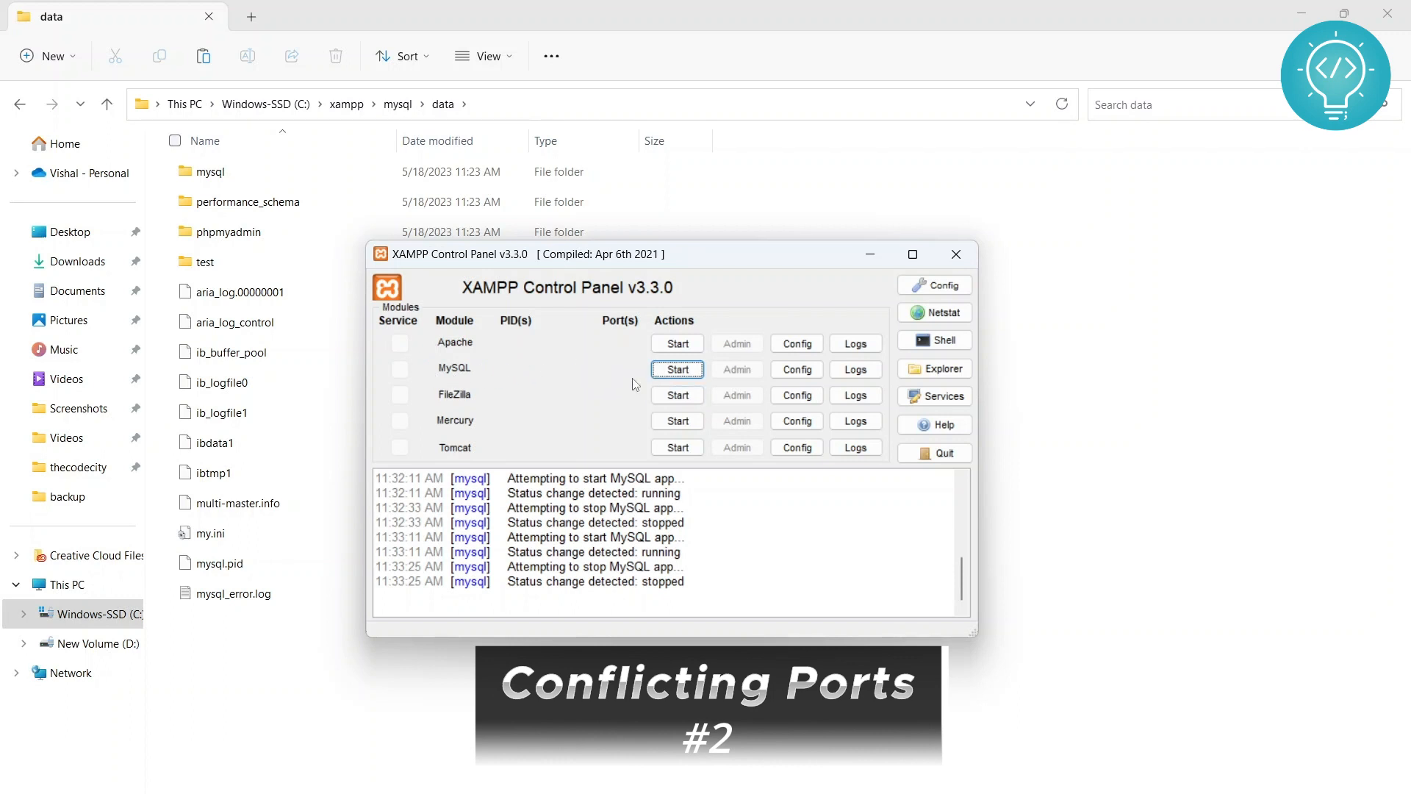
mouse_move(853, 369)
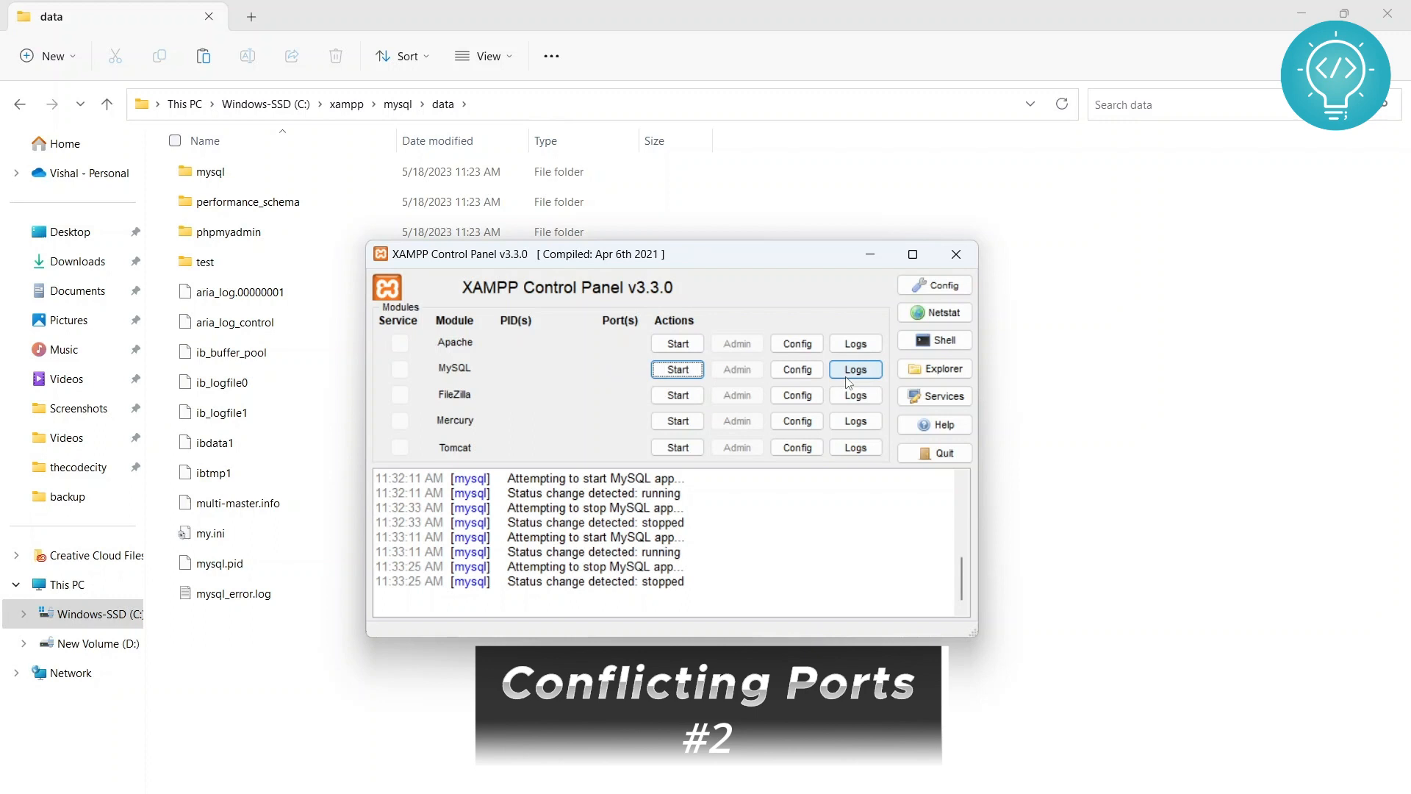
Step: Change the [client] port in my.ini from 3306 to 3307
left_click(795, 369)
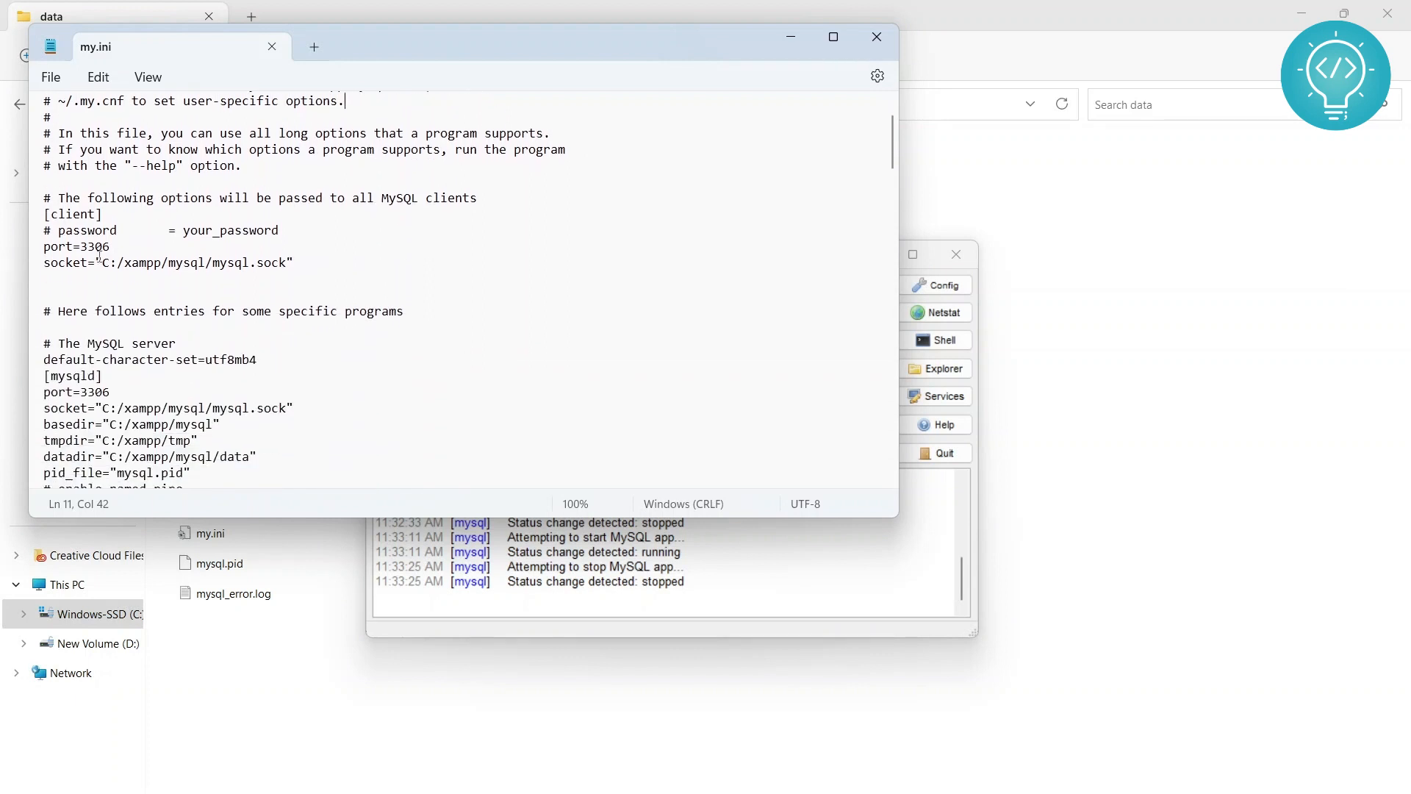
key("Backspace")
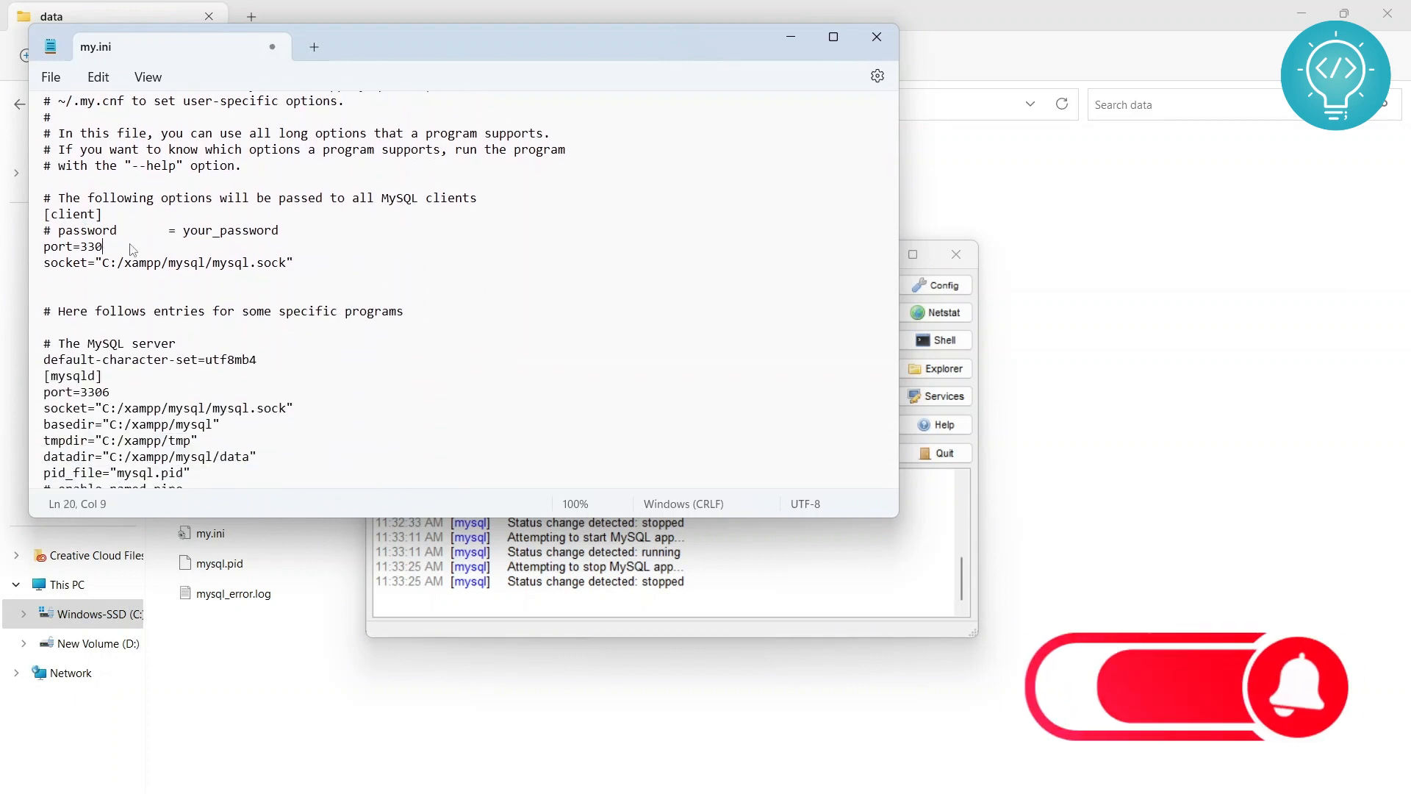
type("7")
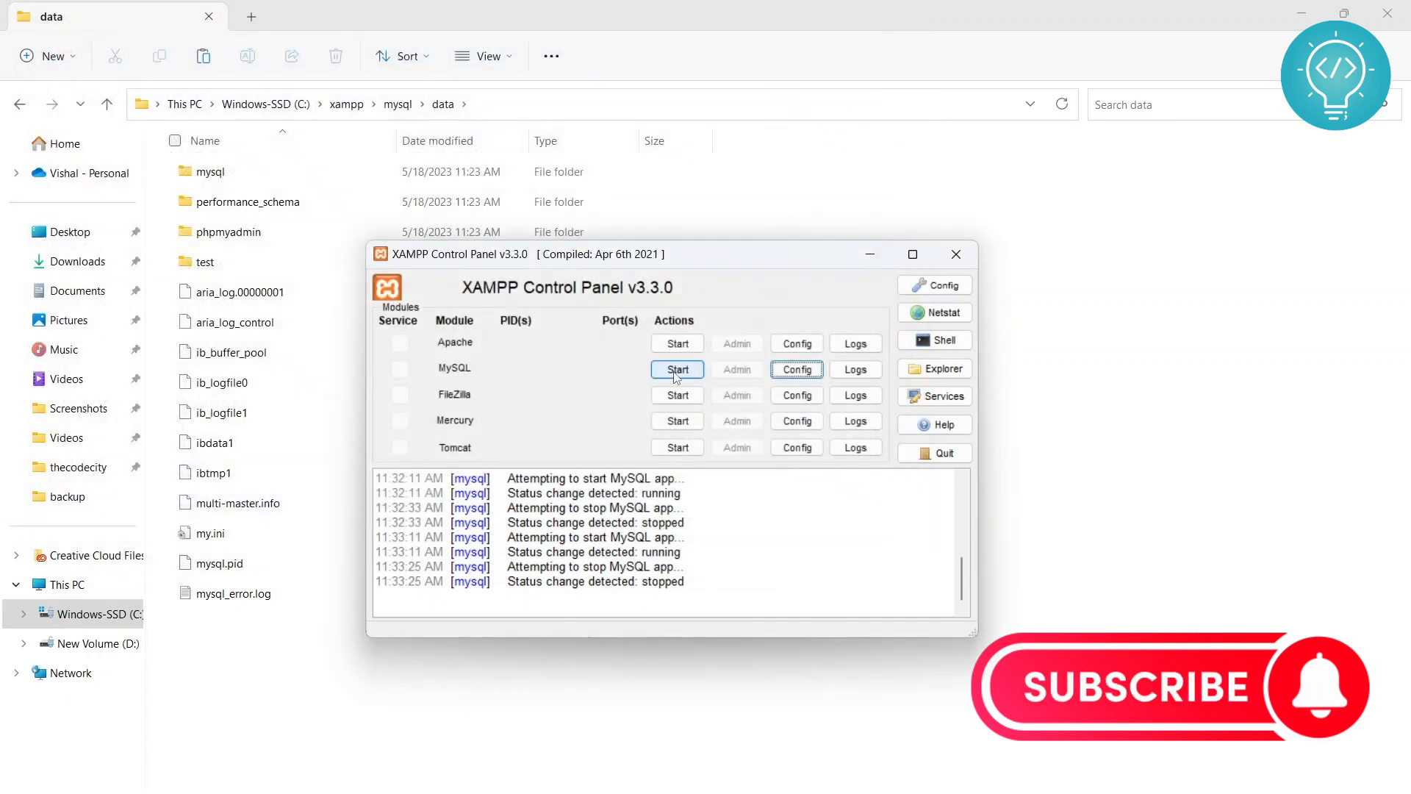
Step: Start MySQL again; it still listens on port 3306
left_click(676, 369)
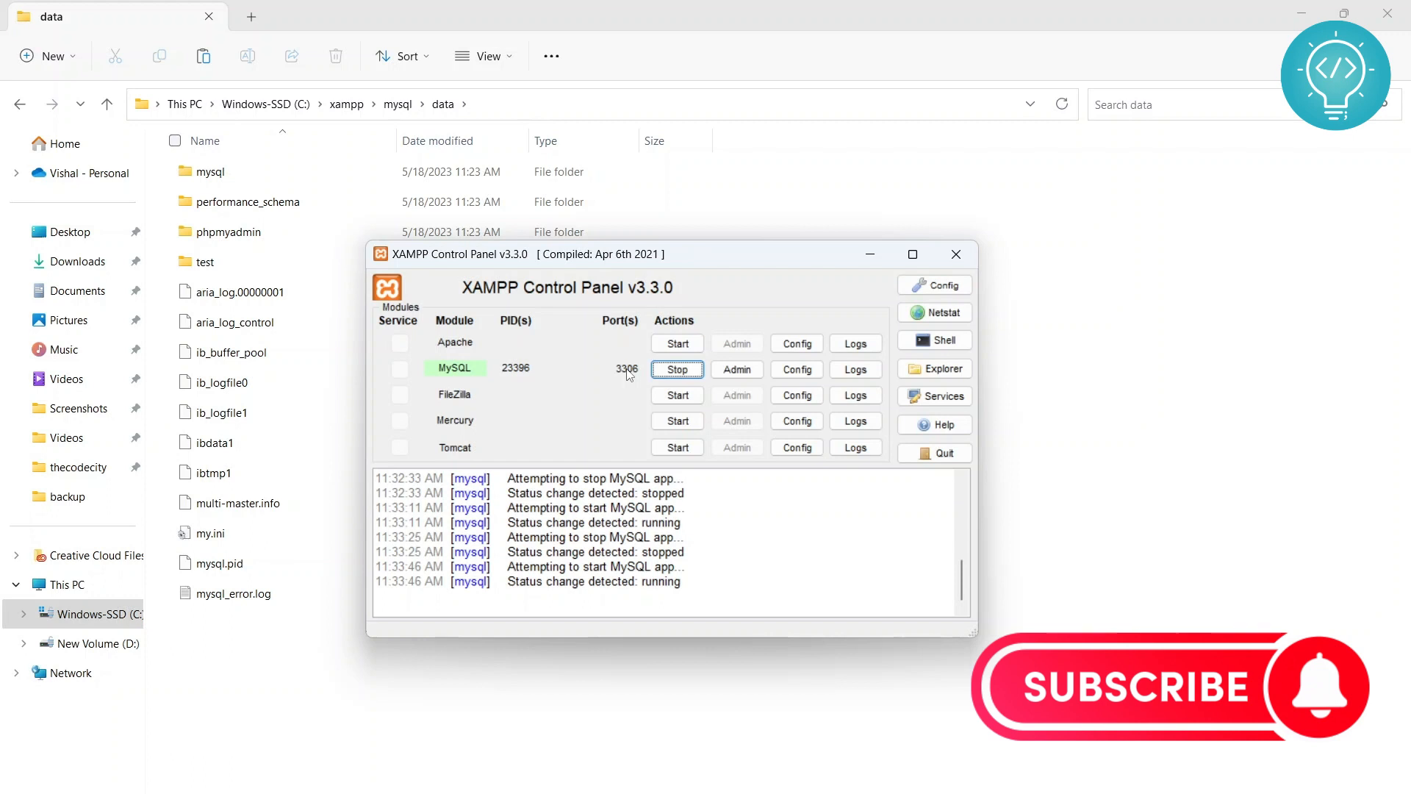
Step: In my.ini, revert the client port to 3306 and edit the server port settings
left_click(796, 369)
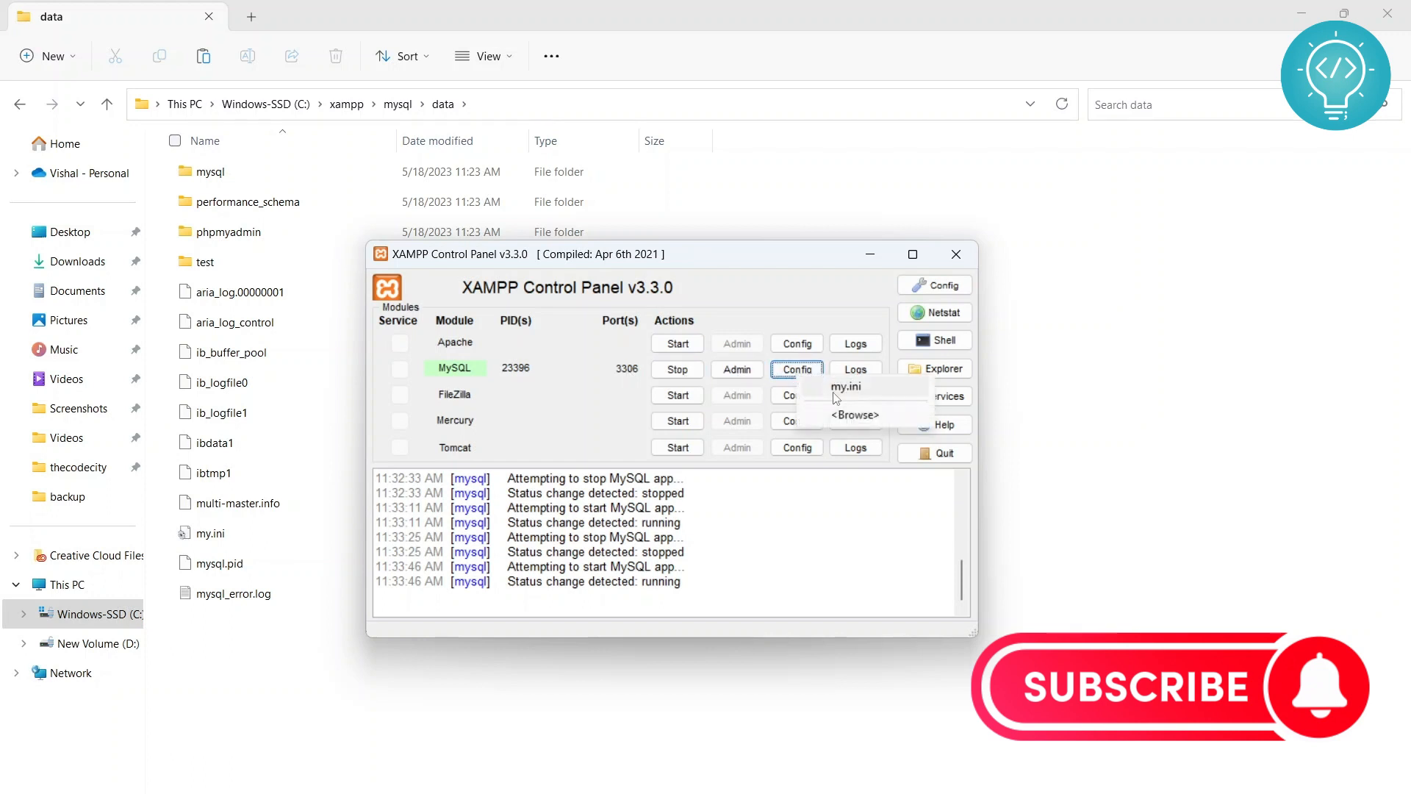
left_click(846, 385)
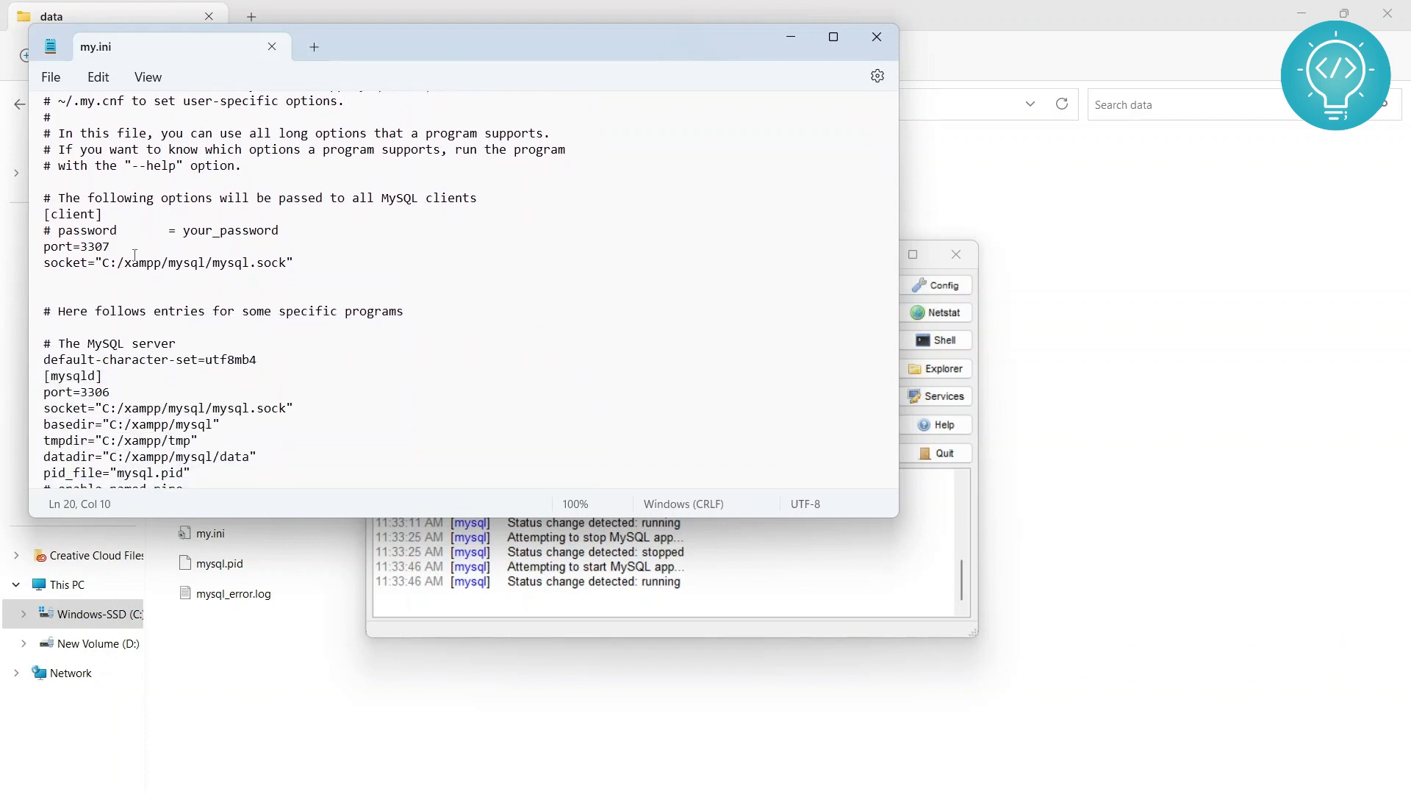
key("Backspace")
type("6")
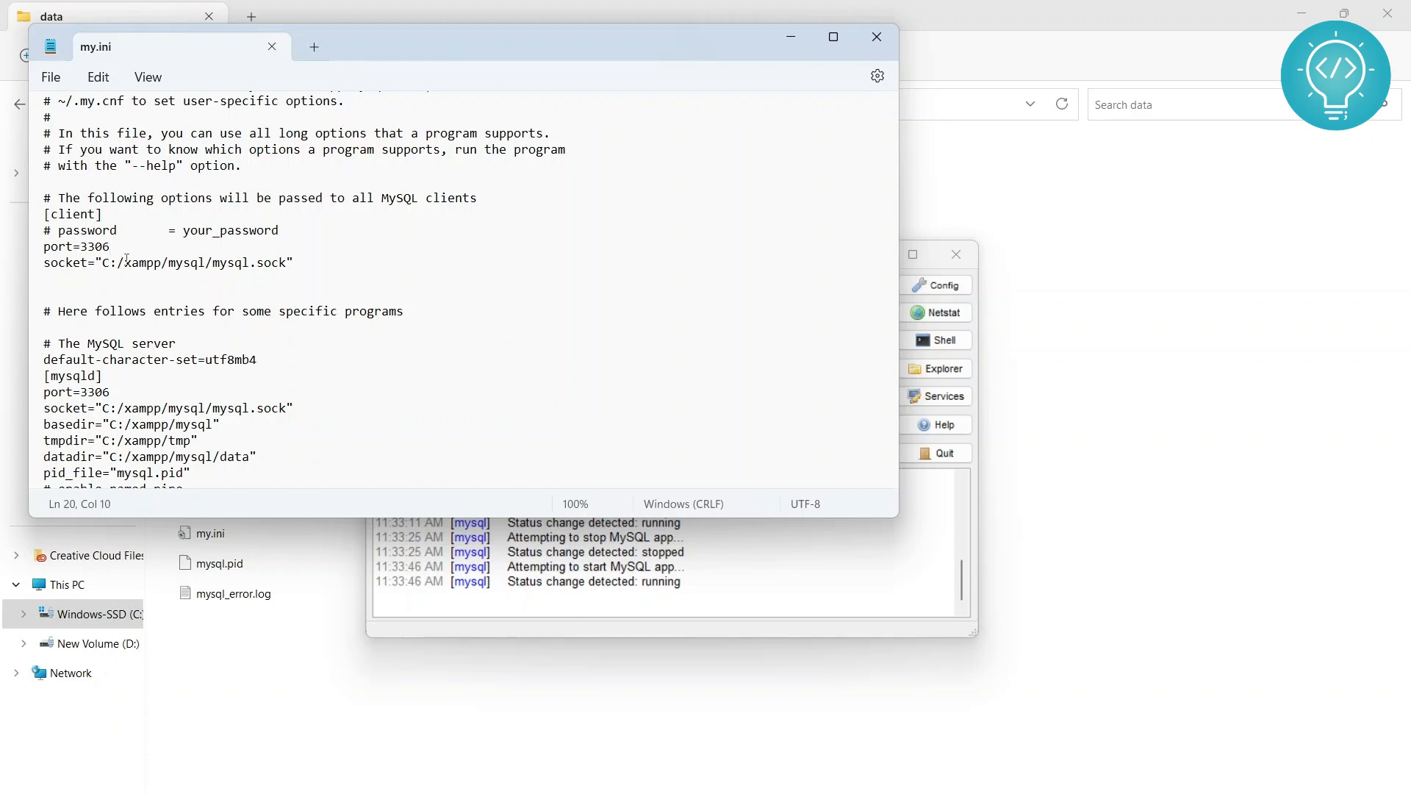
scroll("down", 3)
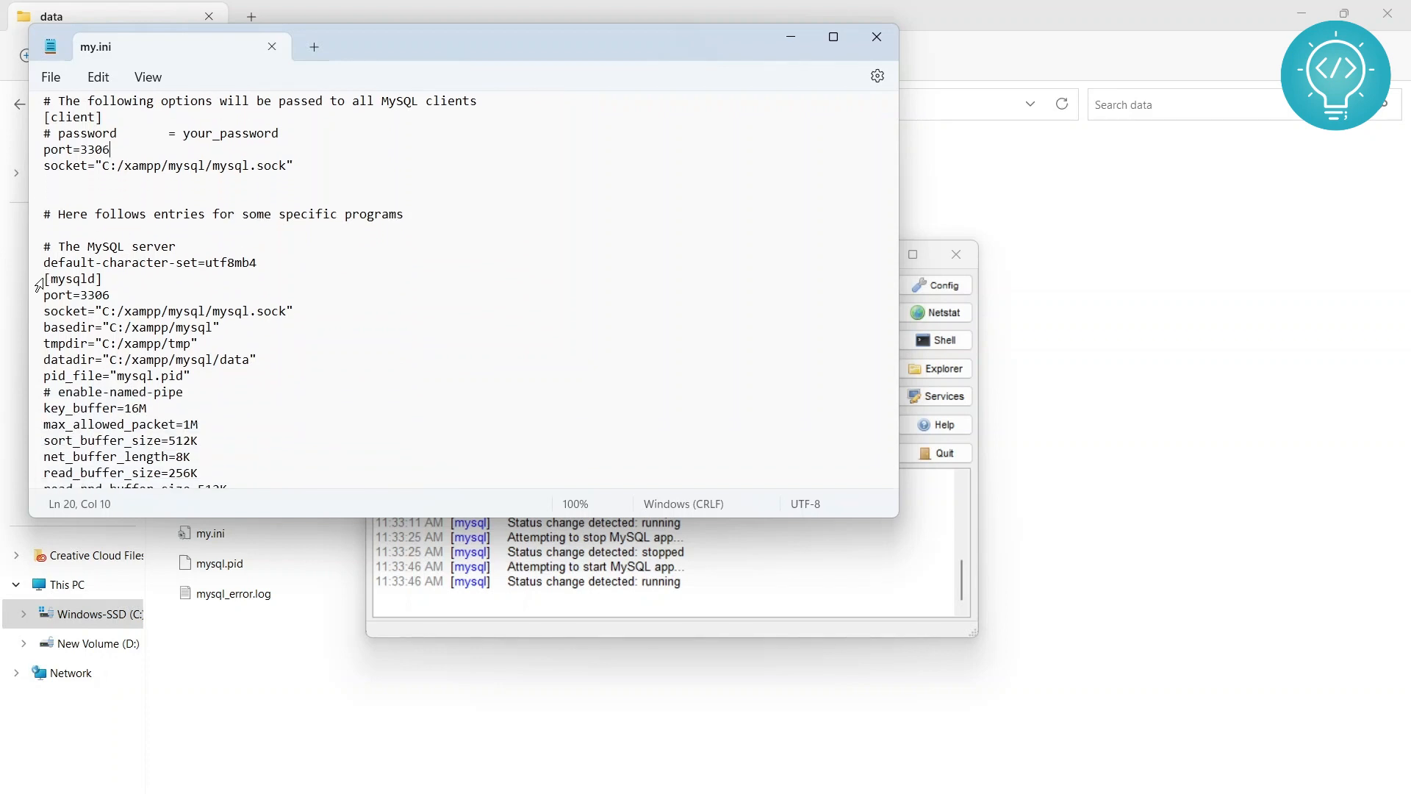
double_click(73, 117)
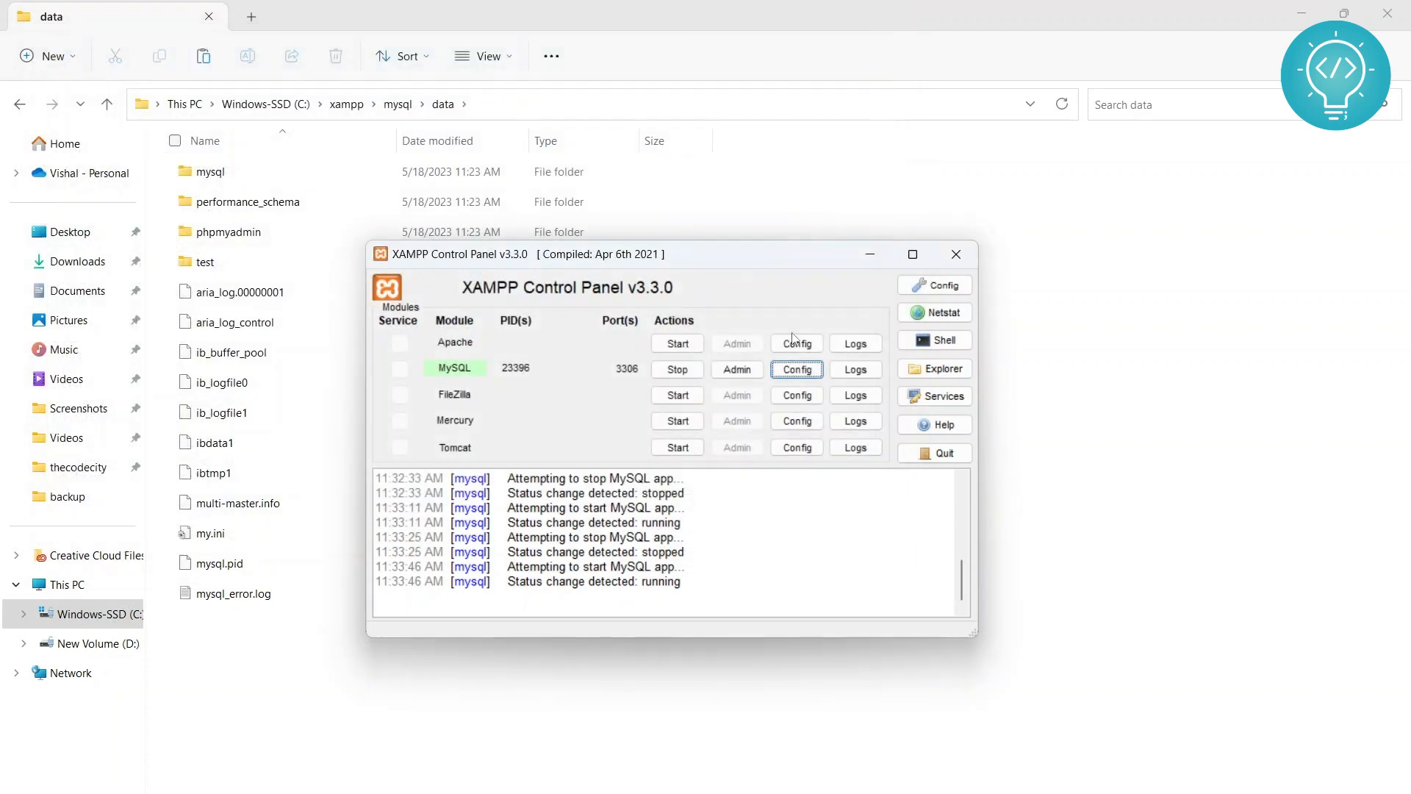
Step: Stop and restart MySQL to verify port 3307, then stop it
left_click(677, 369)
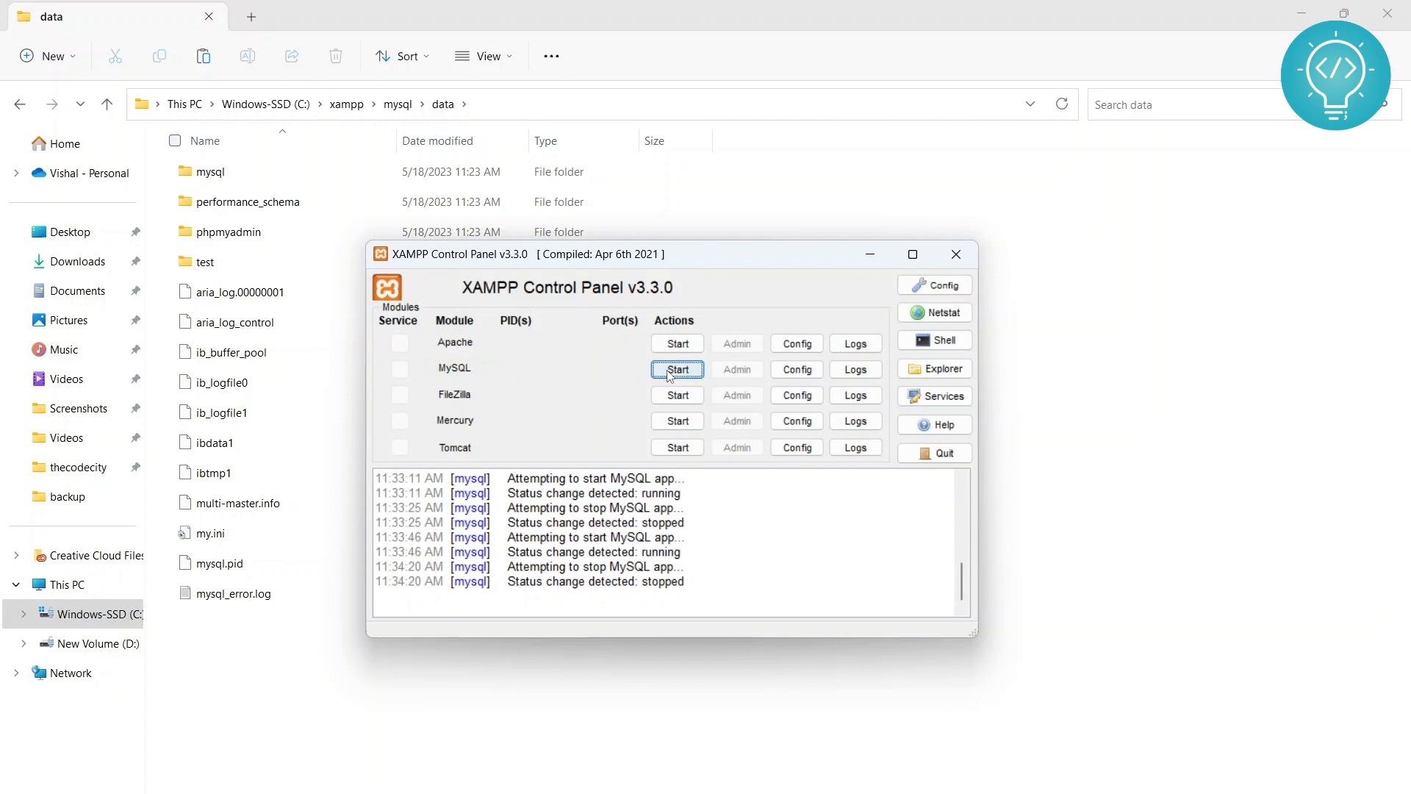
left_click(677, 369)
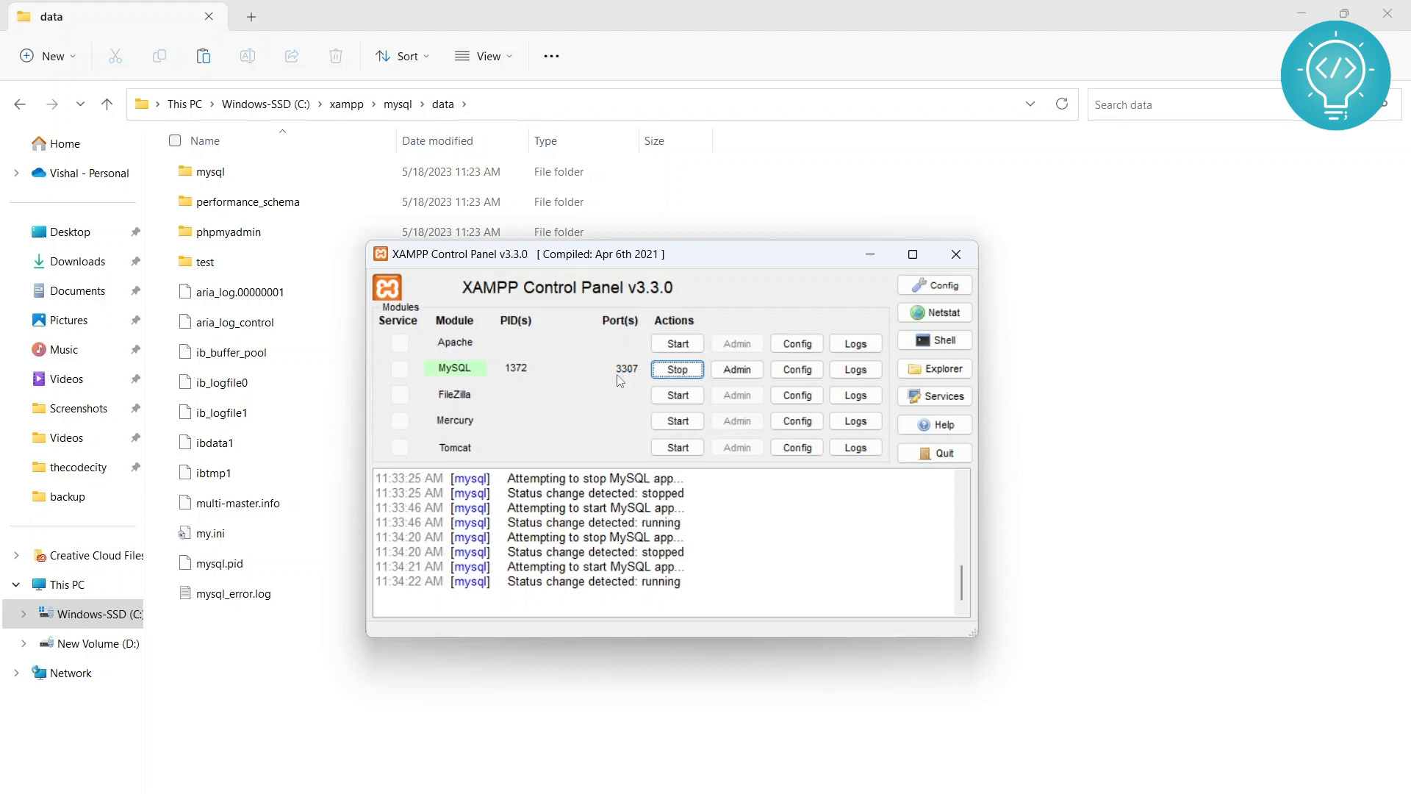
left_click(677, 369)
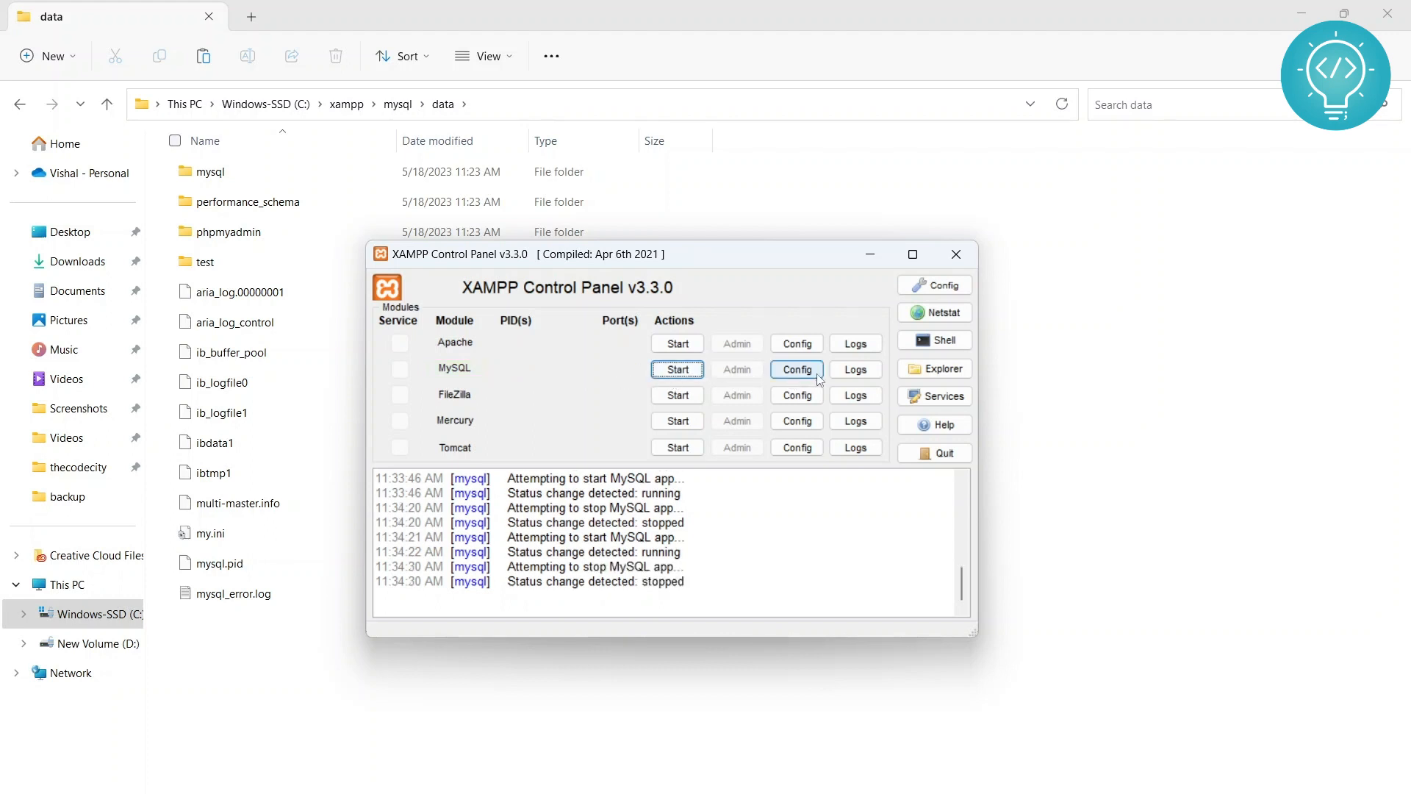
mouse_move(854, 369)
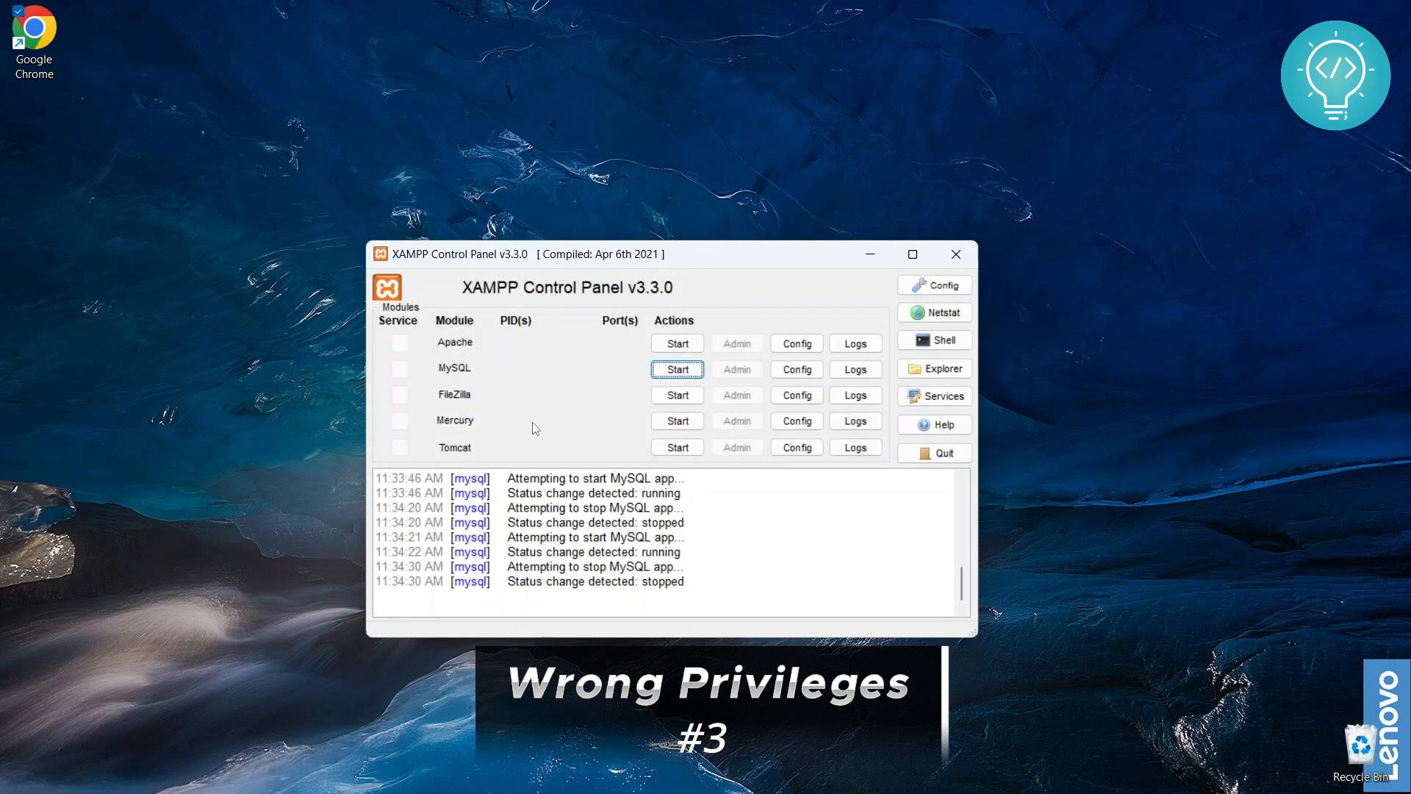
mouse_move(476, 292)
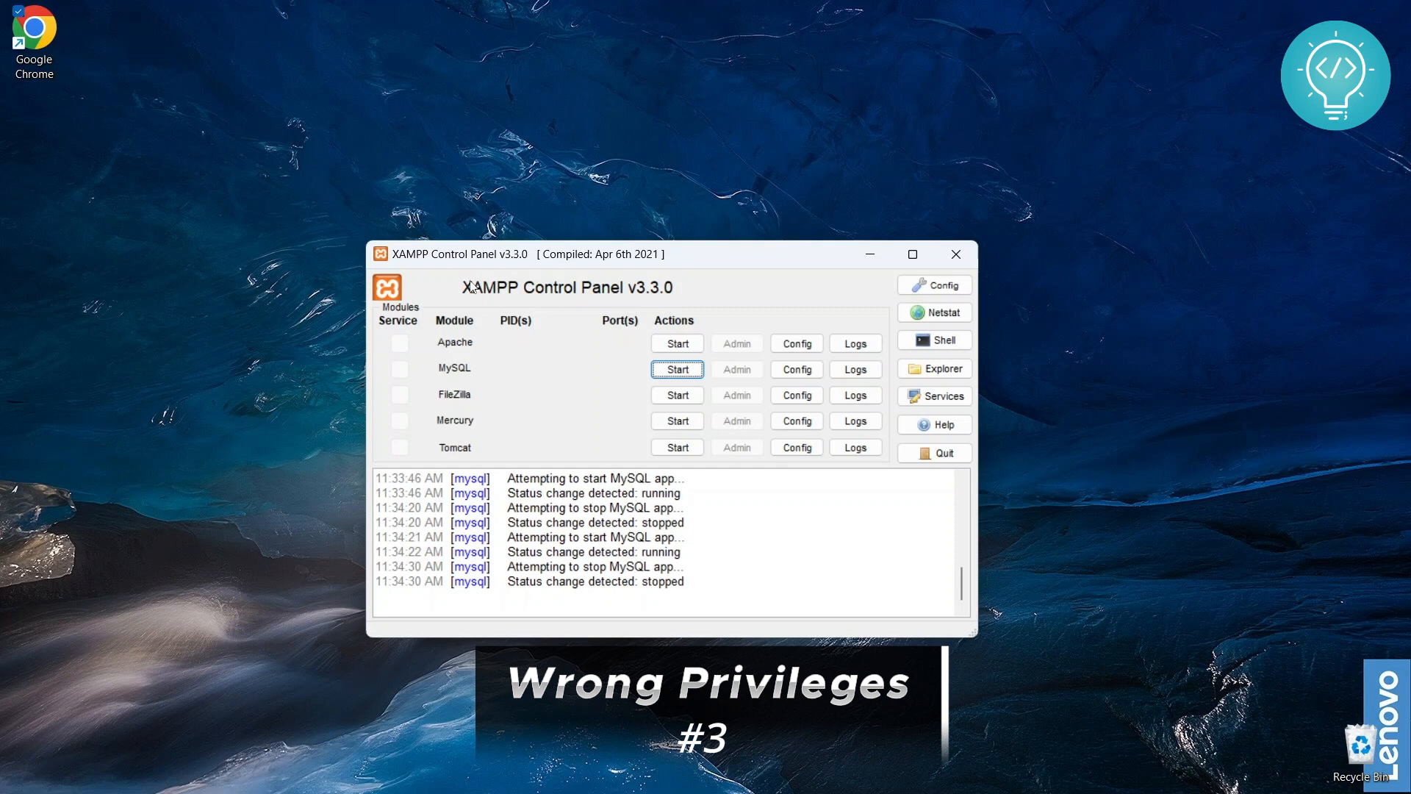
mouse_move(489, 295)
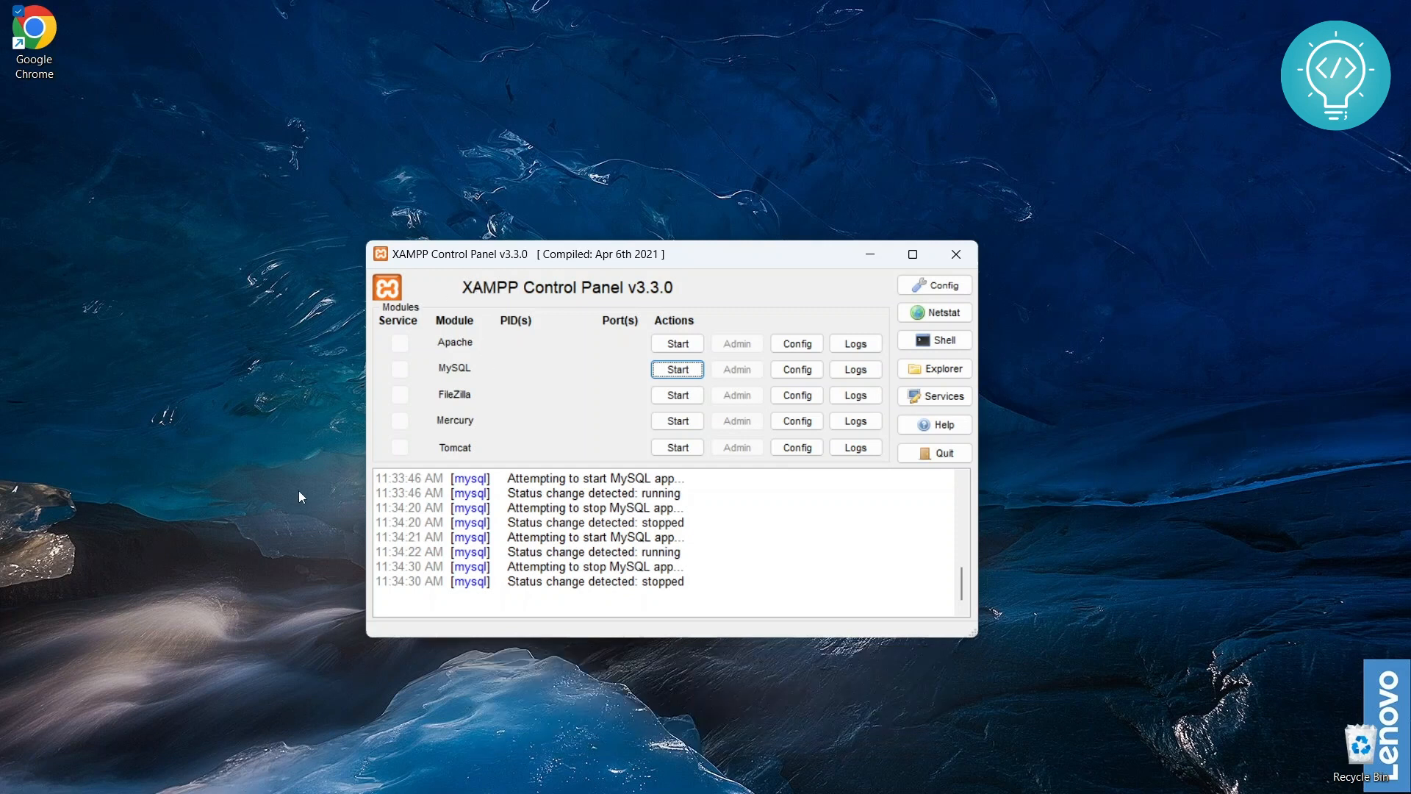
mouse_move(300, 597)
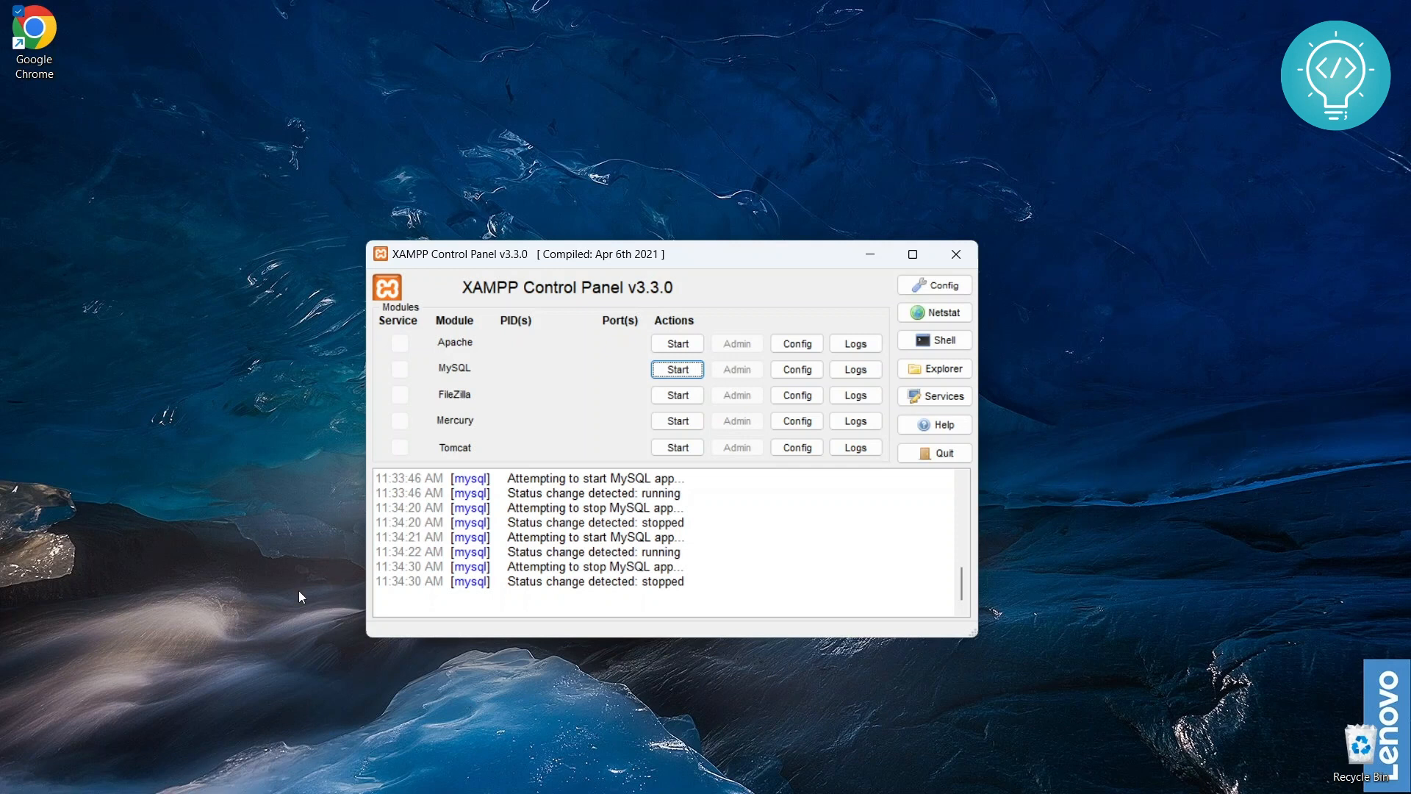
left_click(956, 254)
type("xampp")
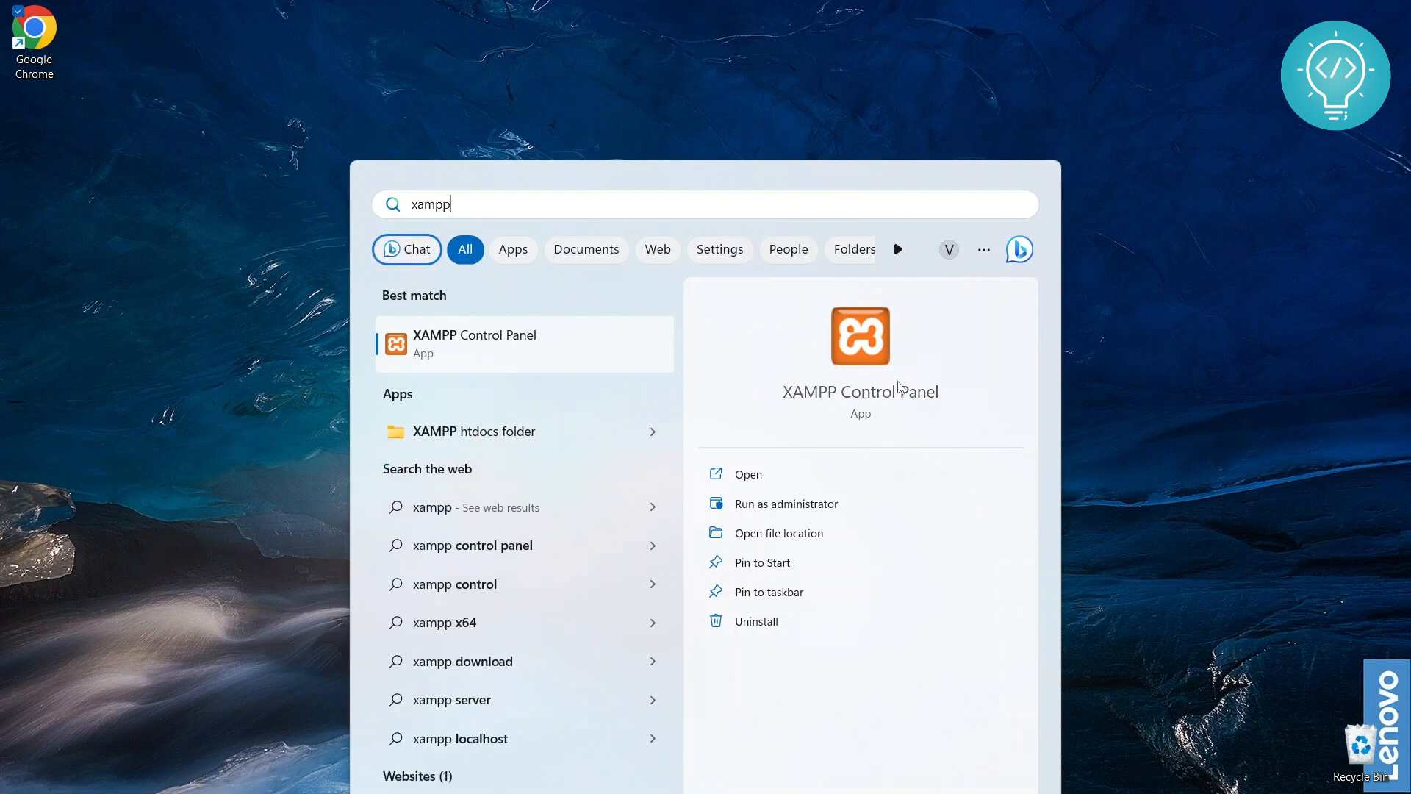
mouse_move(753, 532)
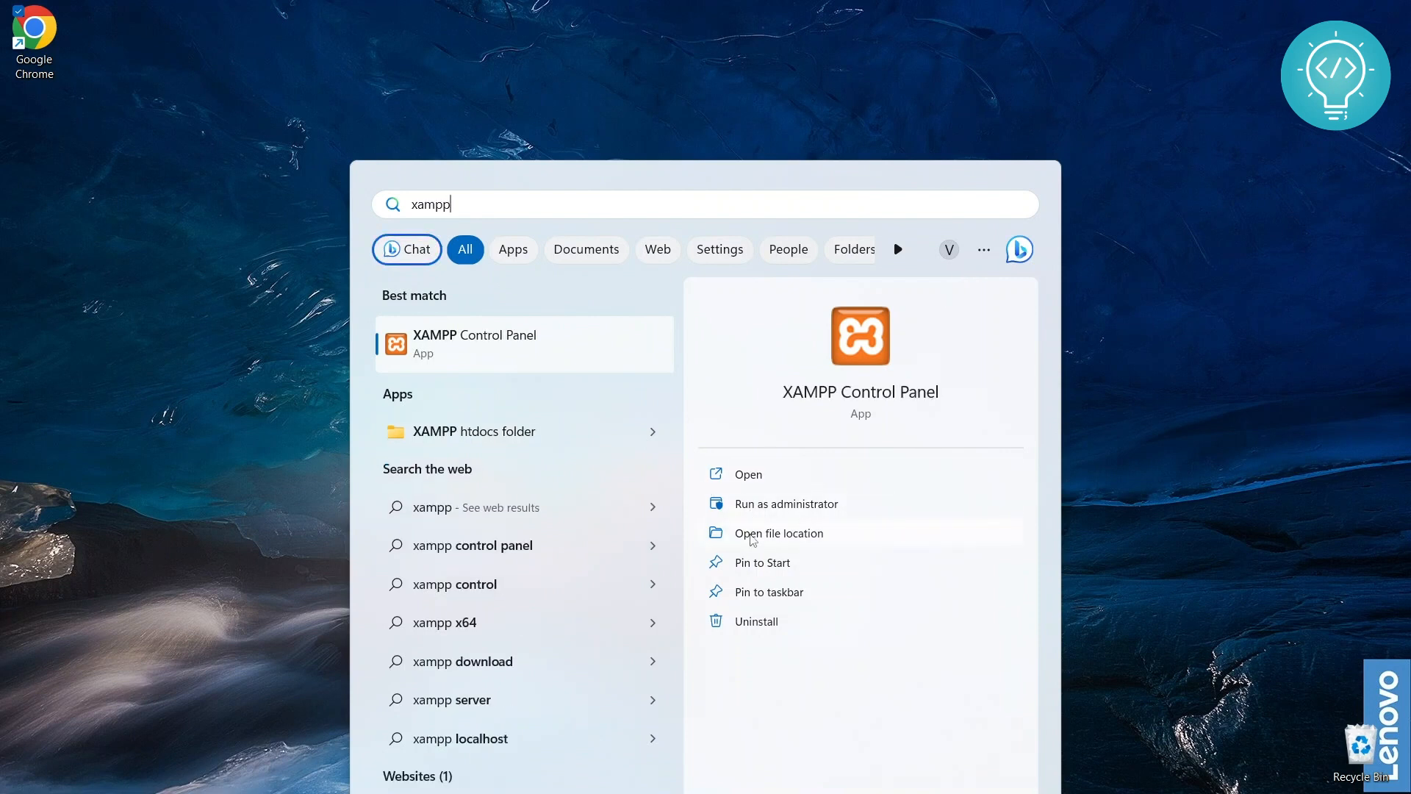
mouse_move(761, 513)
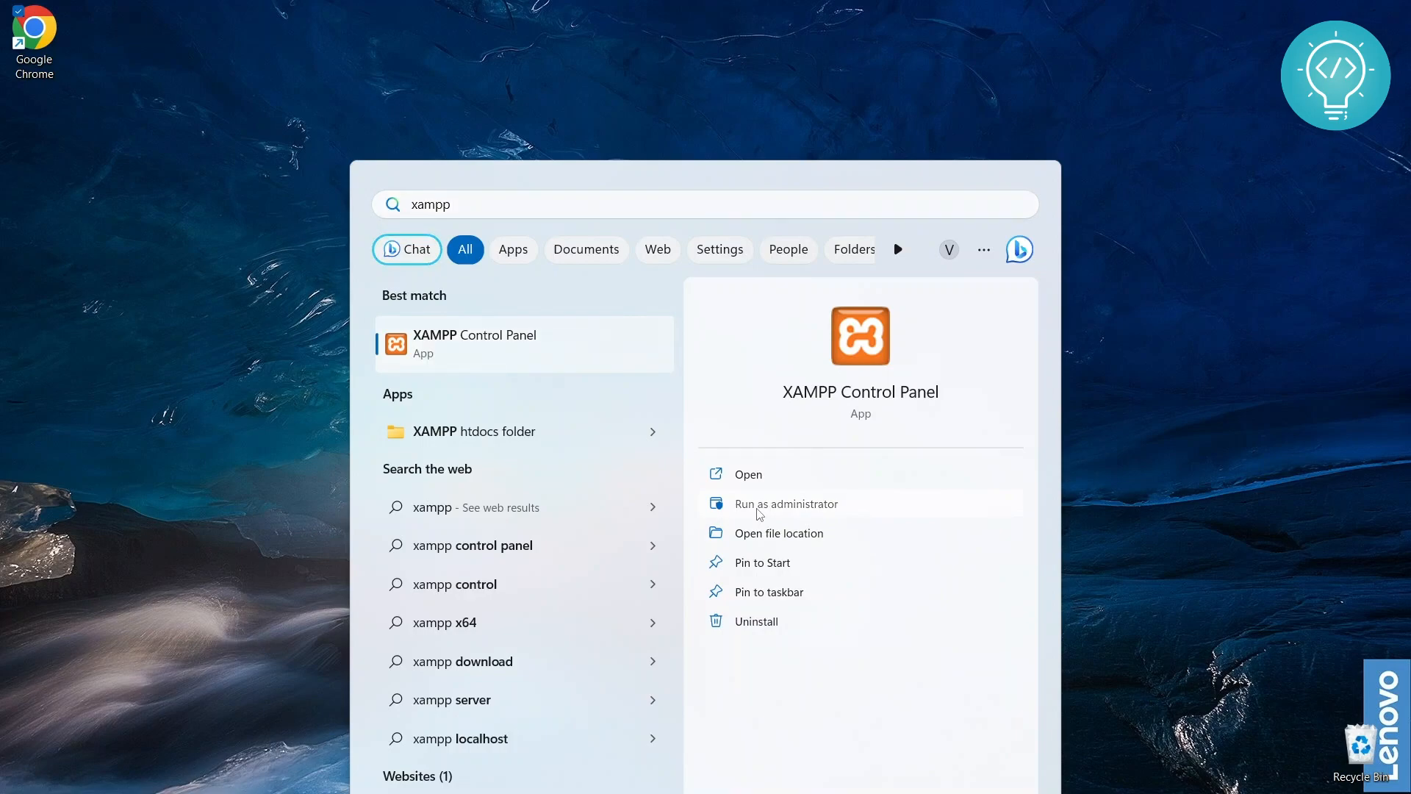
Step: Run XAMPP Control Panel as administrator from Windows Search
left_click(785, 503)
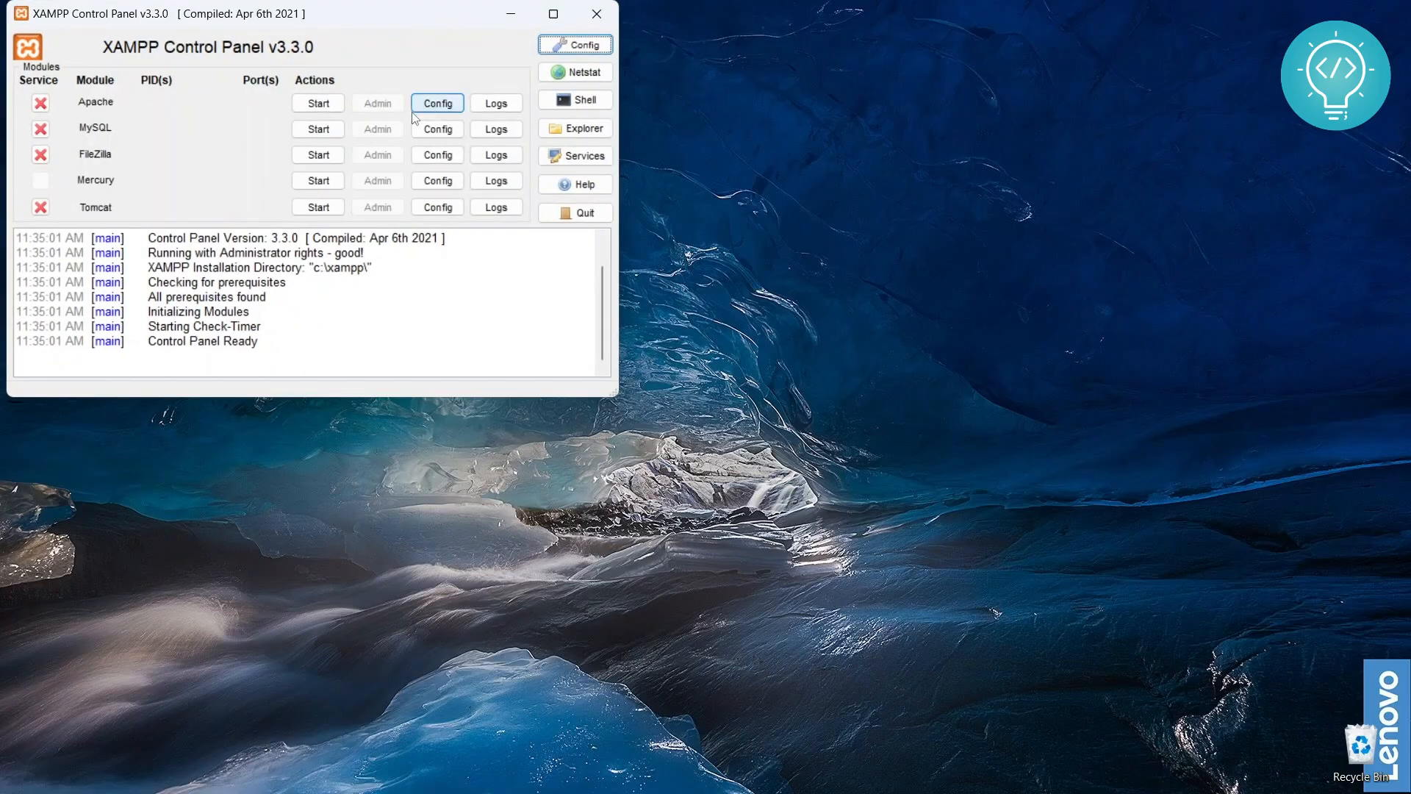
Step: Start MySQL from the administrator-launched control panel so it runs on port 3307
left_click(317, 128)
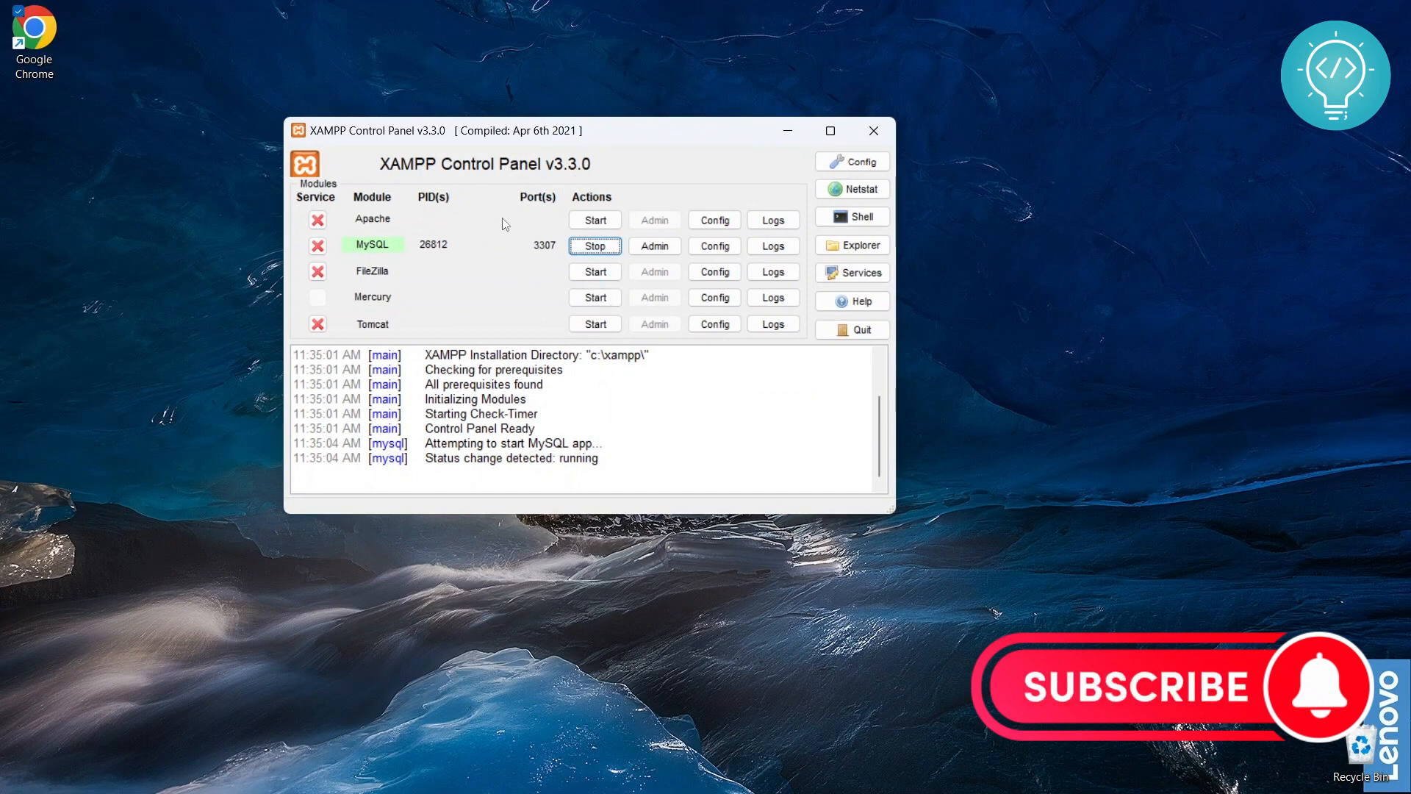
mouse_move(524, 253)
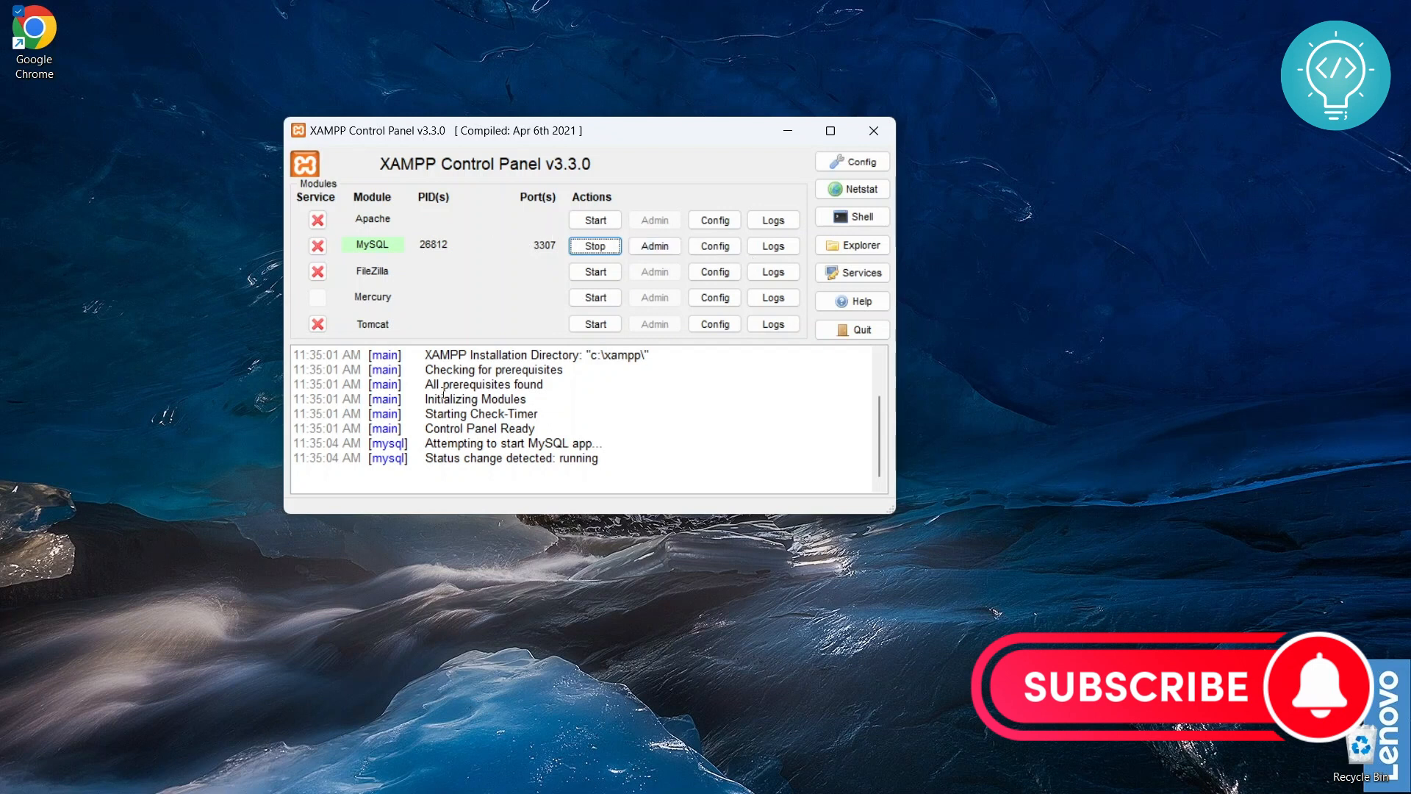
Step: Open mysql_error.log in Notepad and review the latest startup entries, including the socket address
left_click_drag(430, 384, 602, 457)
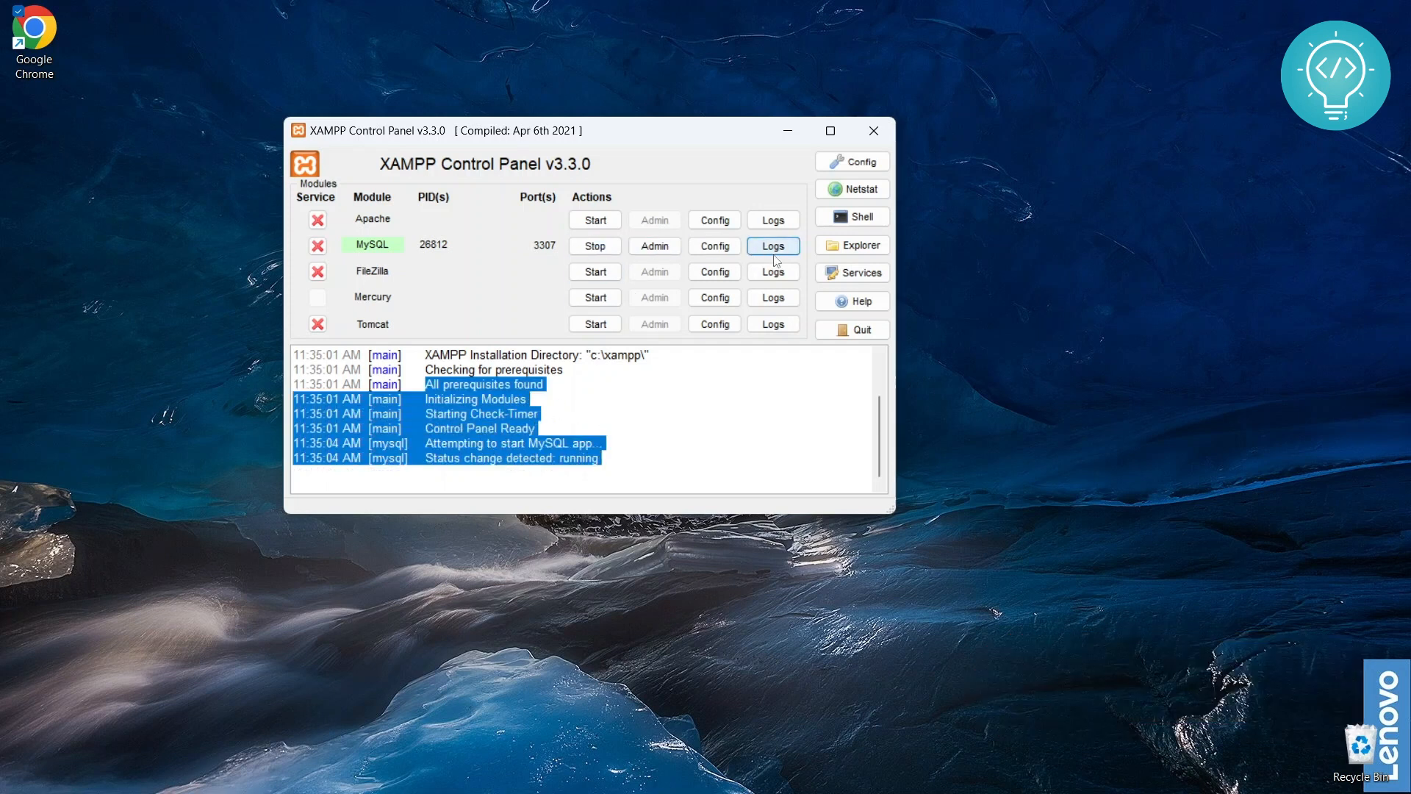
left_click(771, 246)
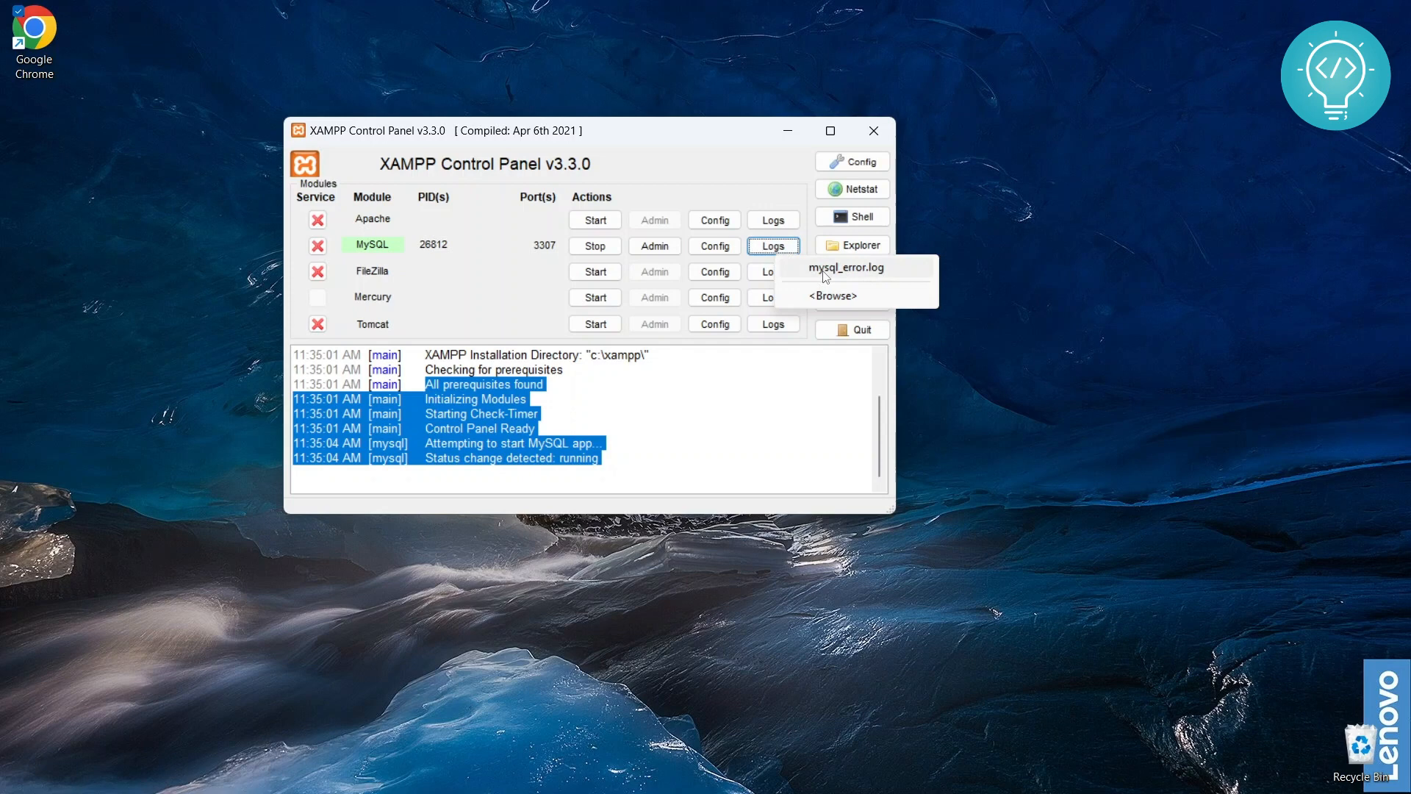
left_click(843, 268)
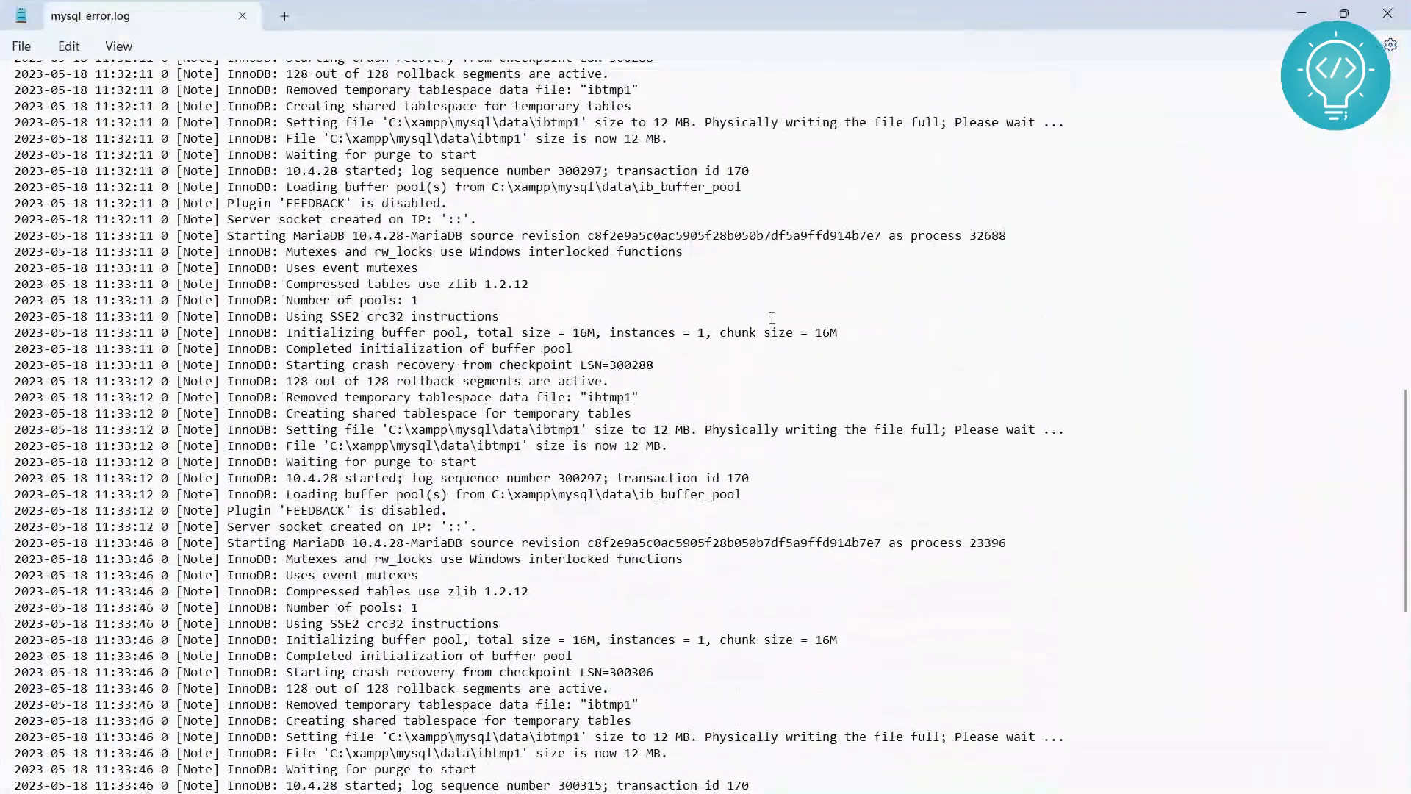
scroll("down", 3)
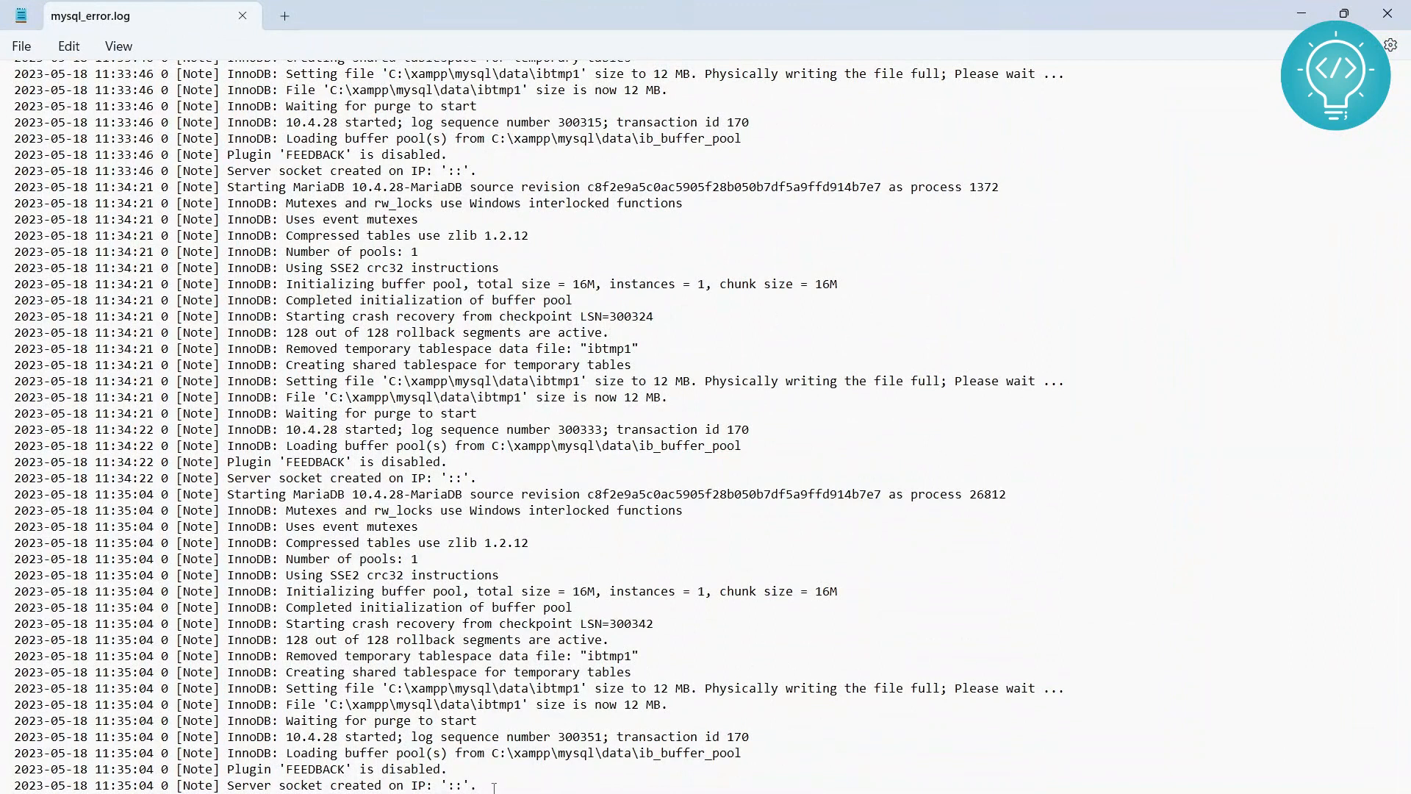
double_click(436, 785)
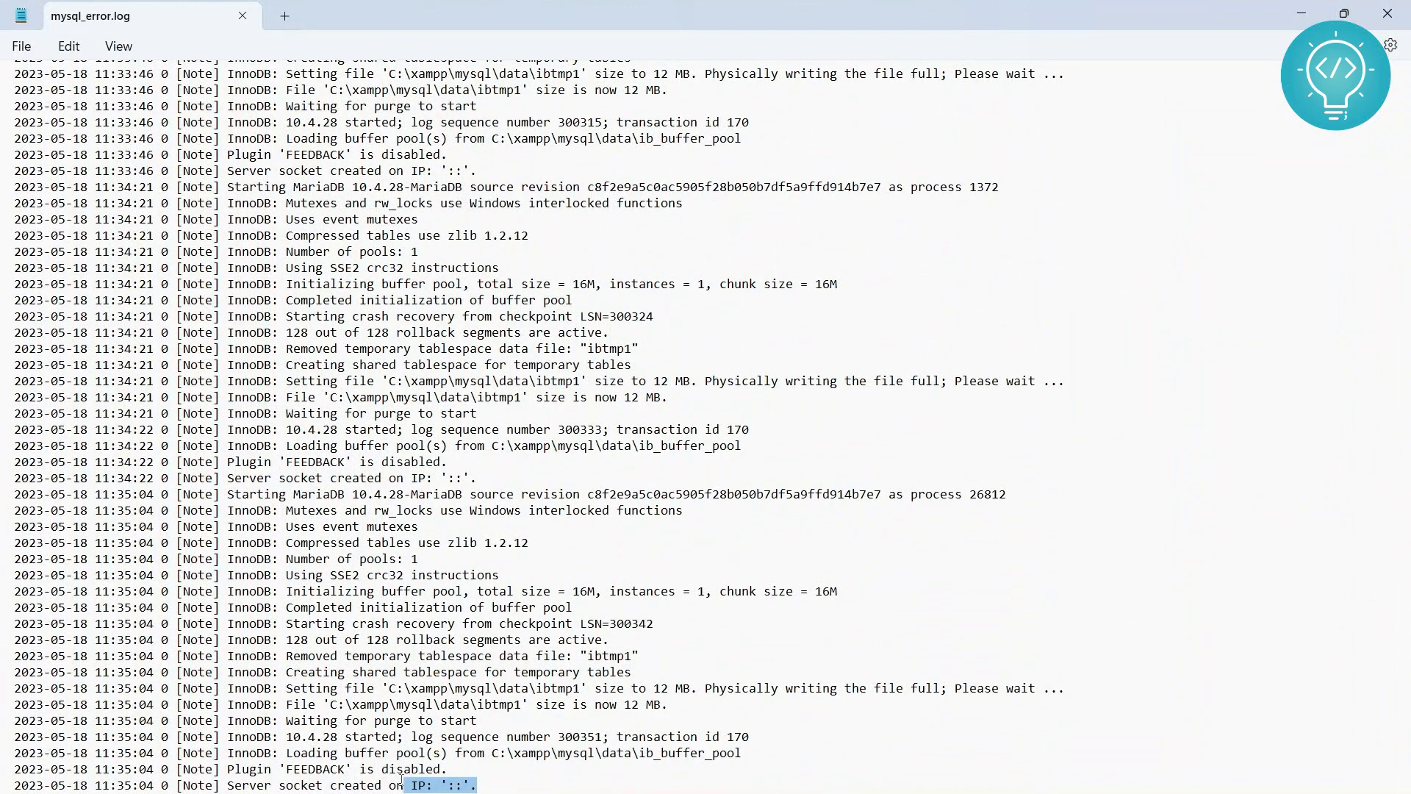